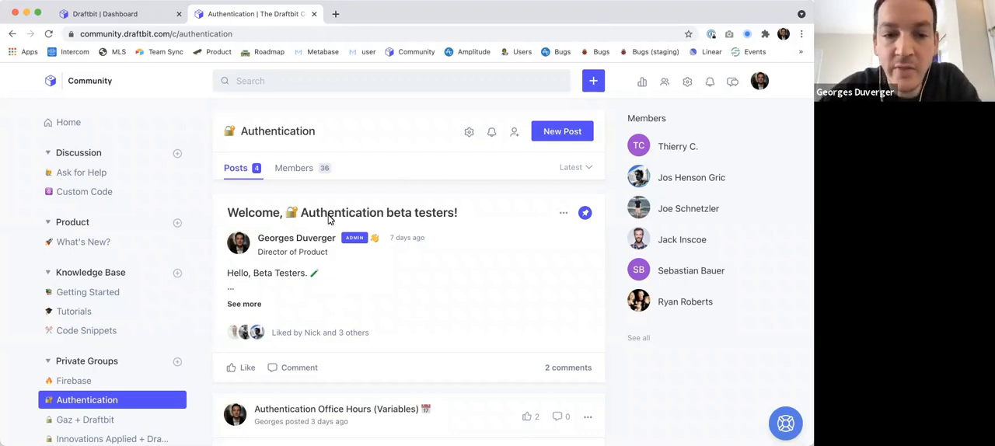
pyautogui.moveTo(434, 195)
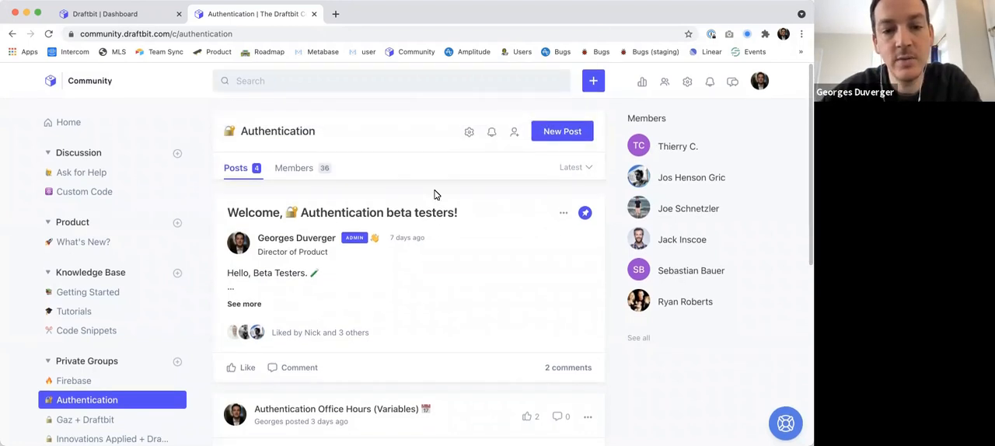
pyautogui.moveTo(382, 215)
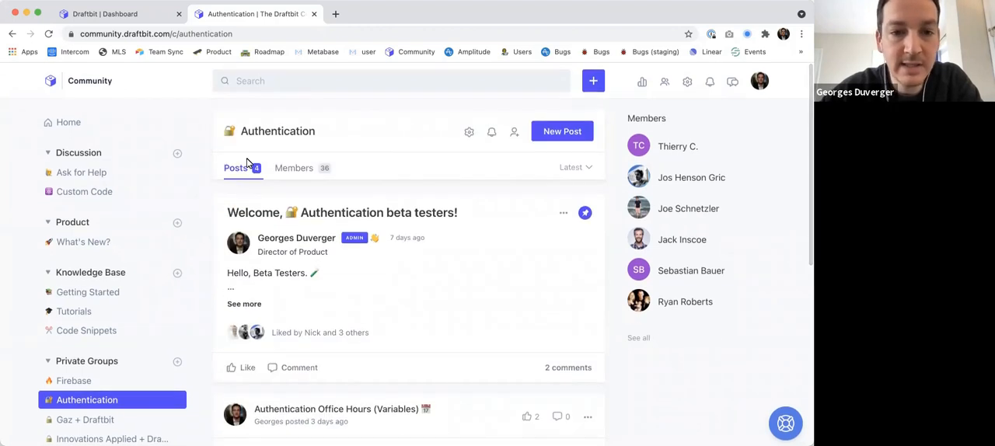
pyautogui.moveTo(154, 349)
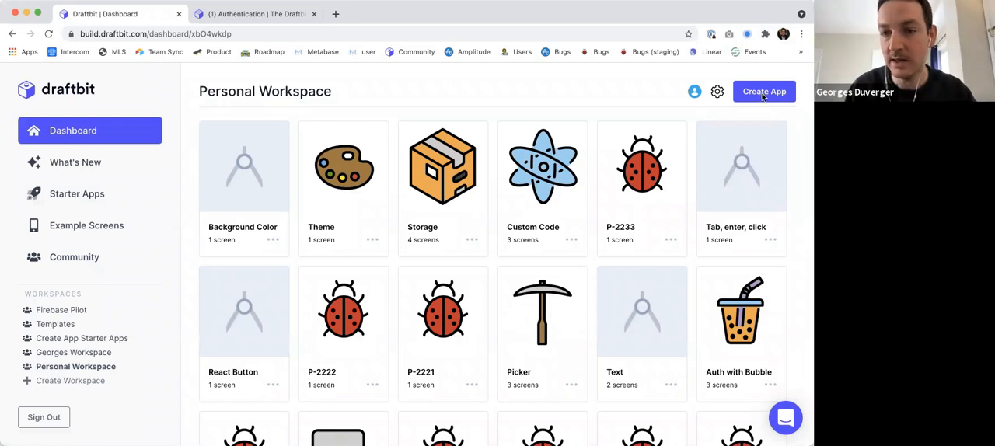
# Create a new app named 'Variables in Draftbit' and start building it.
pyautogui.click(763, 92)
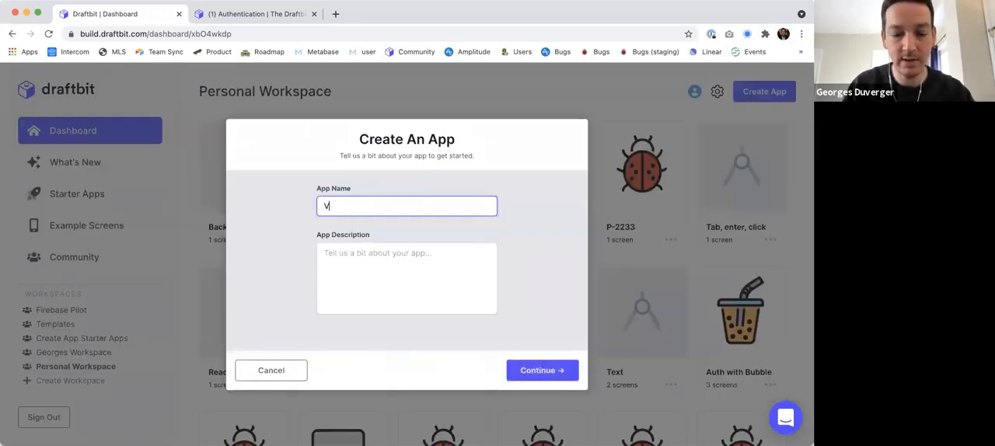
pyautogui.write('ariables in Draftbit')
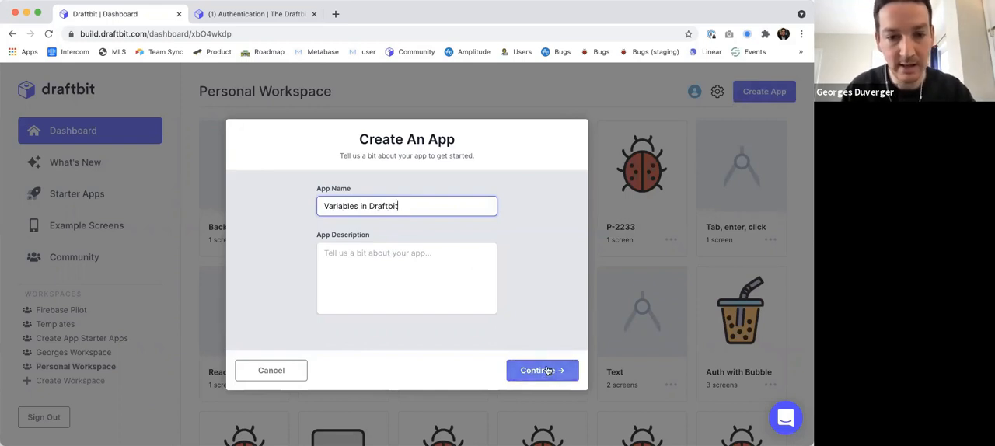
pyautogui.click(542, 370)
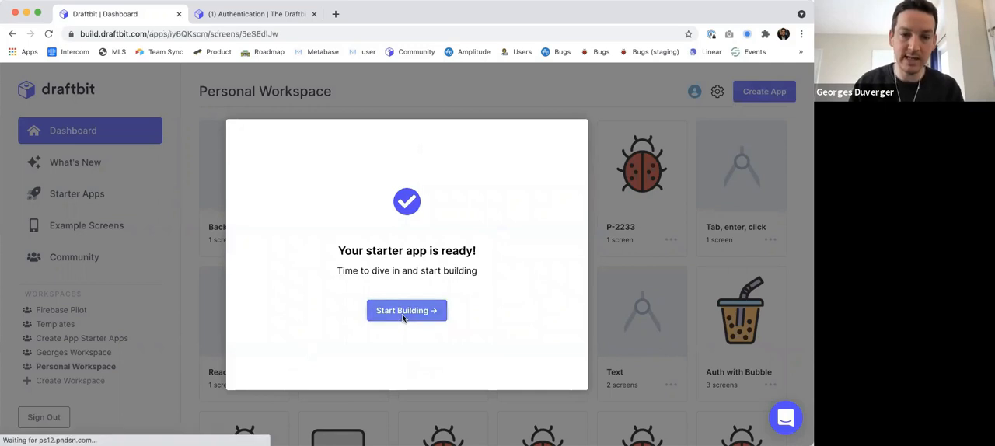
pyautogui.click(407, 310)
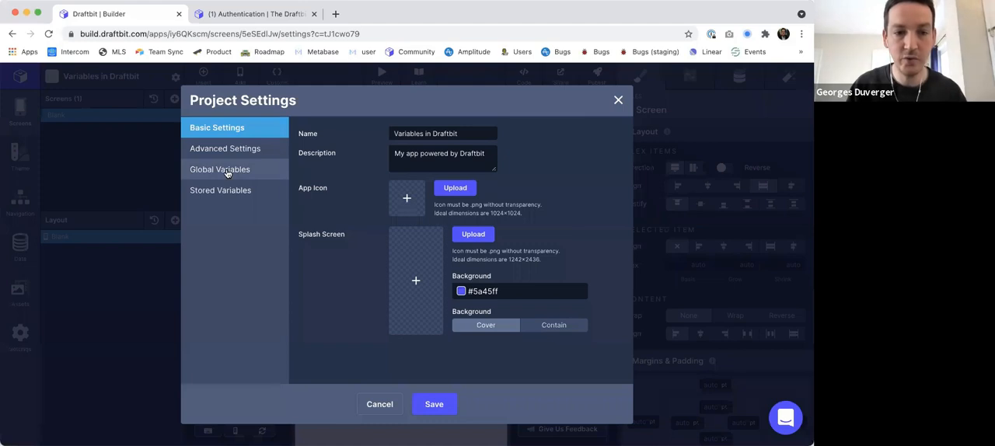
# Compare the Global and Stored Variables sections, ending on the empty Global Variables.
pyautogui.click(220, 168)
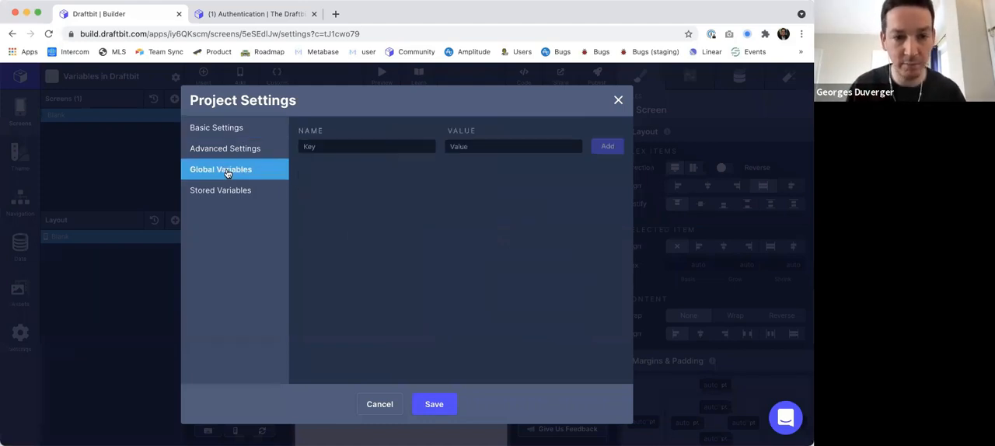
pyautogui.click(221, 191)
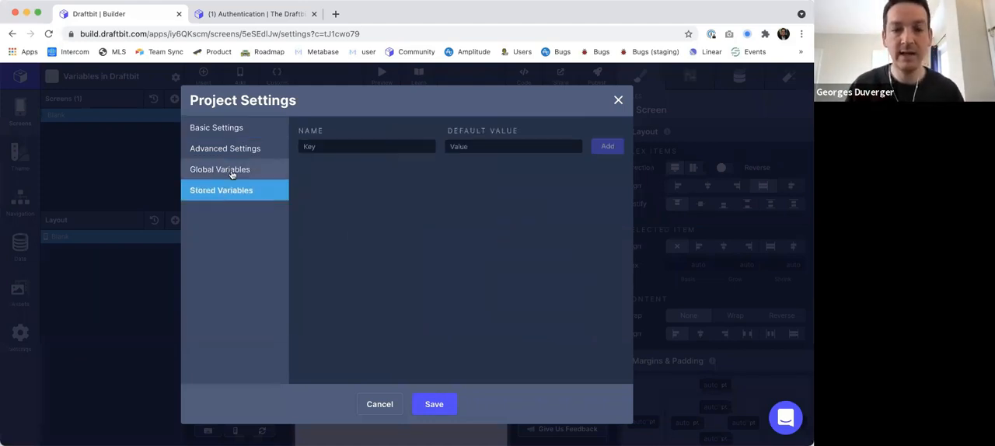
pyautogui.click(220, 169)
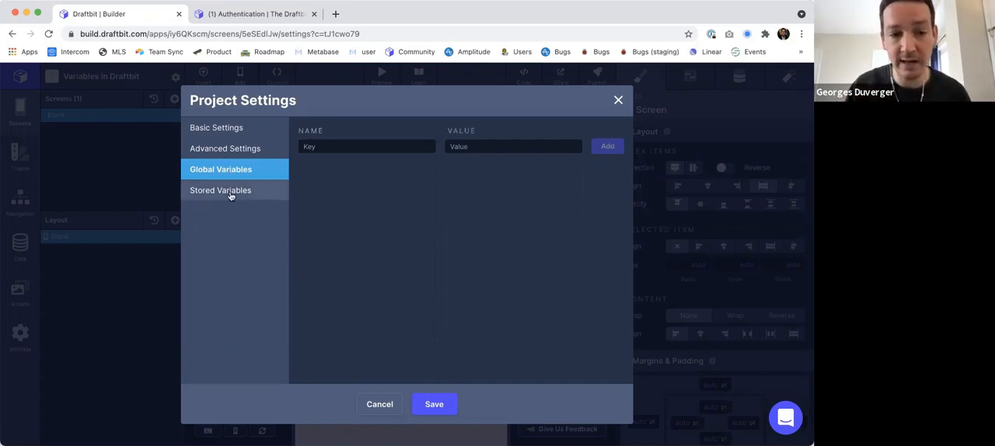
pyautogui.click(221, 190)
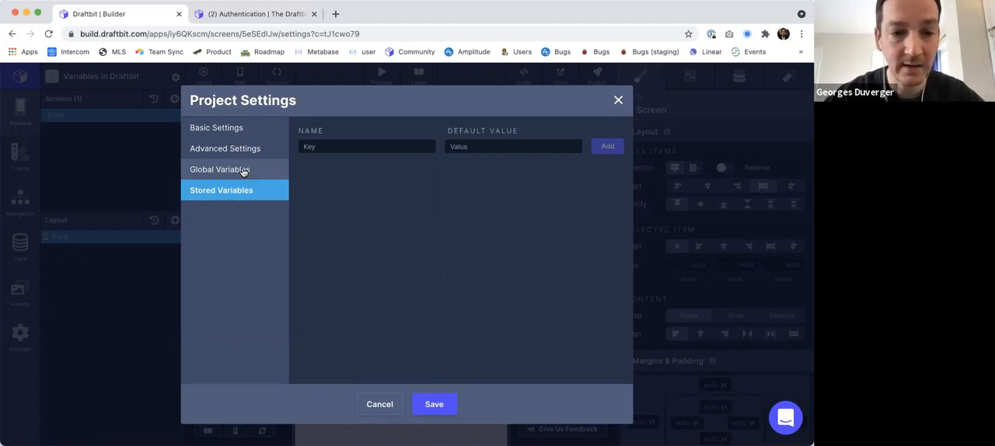
pyautogui.moveTo(263, 170)
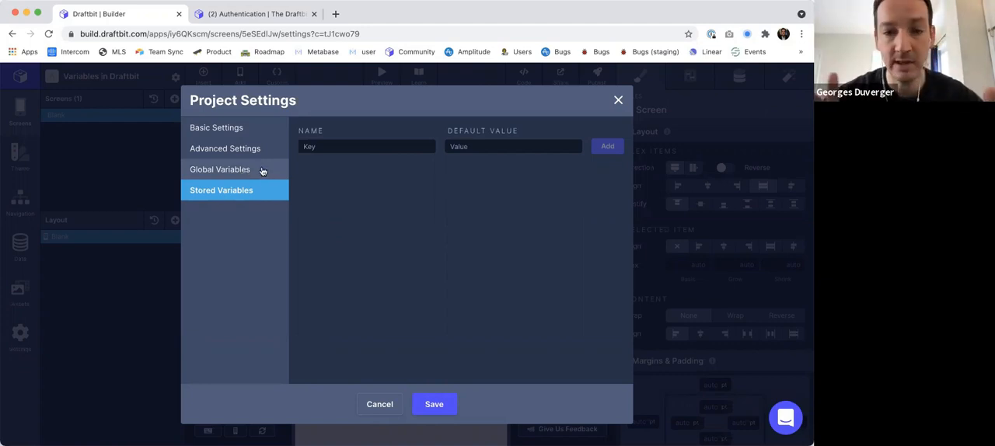
pyautogui.click(220, 168)
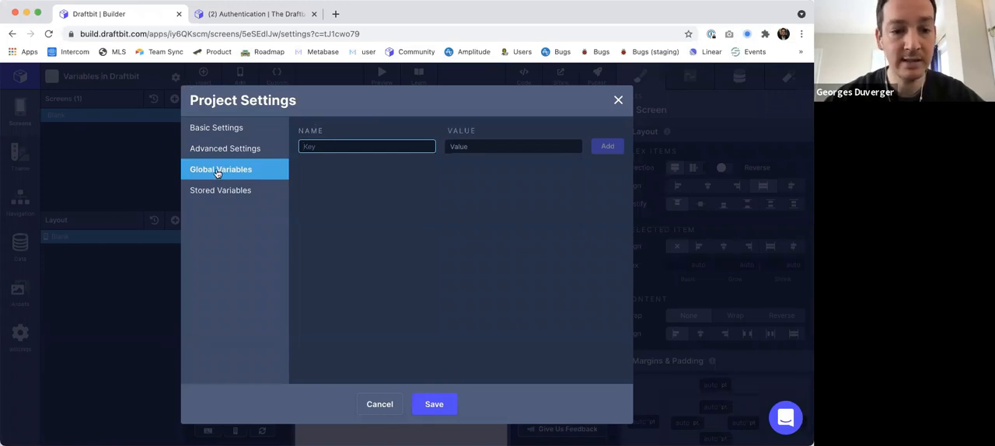
# Add a global variable named 'global' with the value grey.
pyautogui.write('glob')
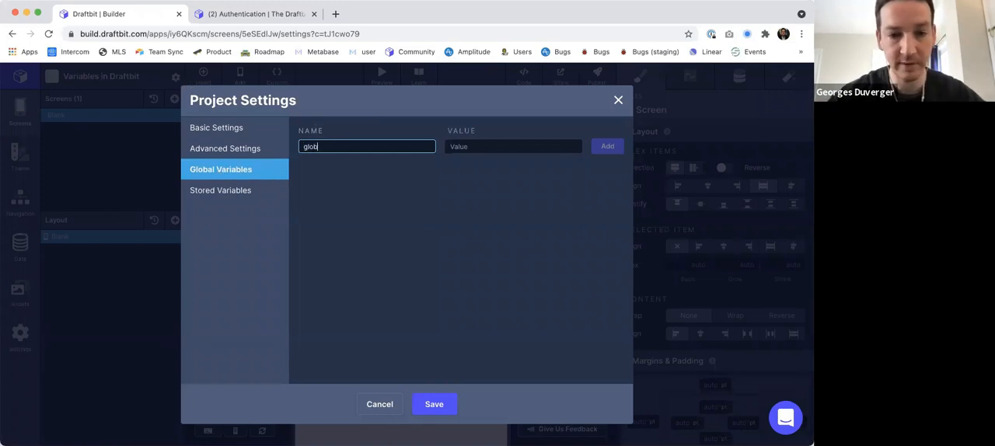
pyautogui.write('al')
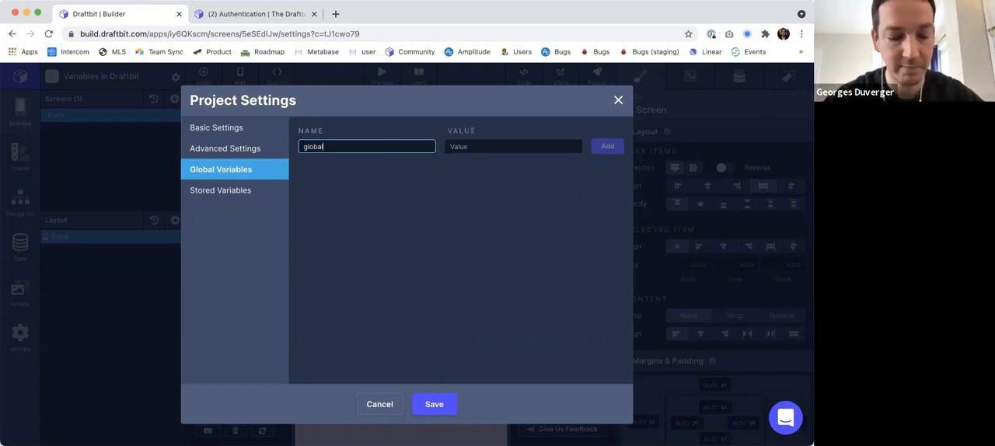
pyautogui.write('fo')
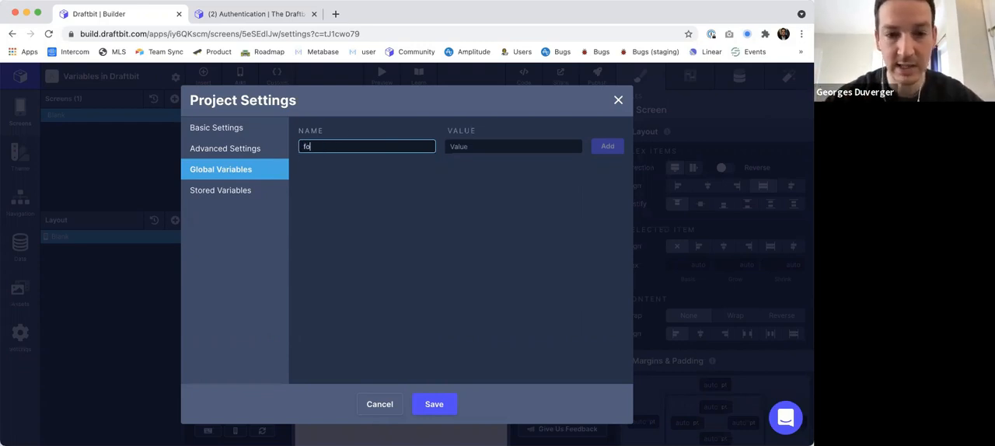
pyautogui.write('global')
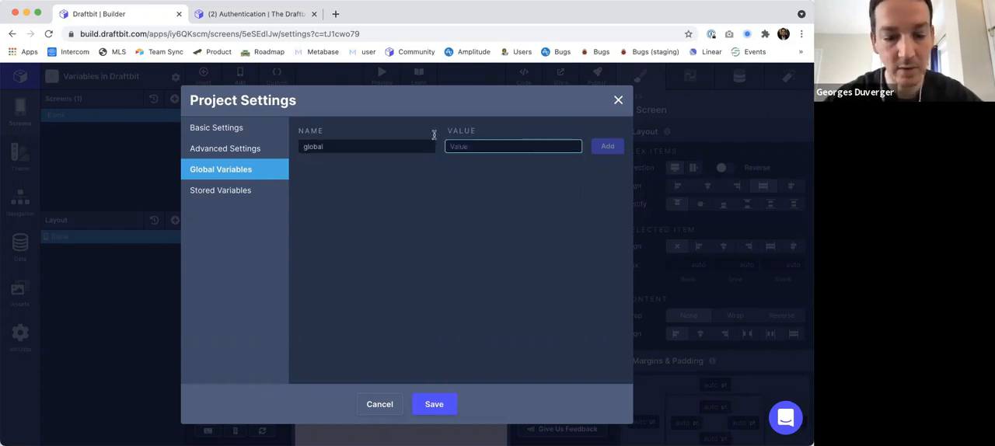
pyautogui.write('grey')
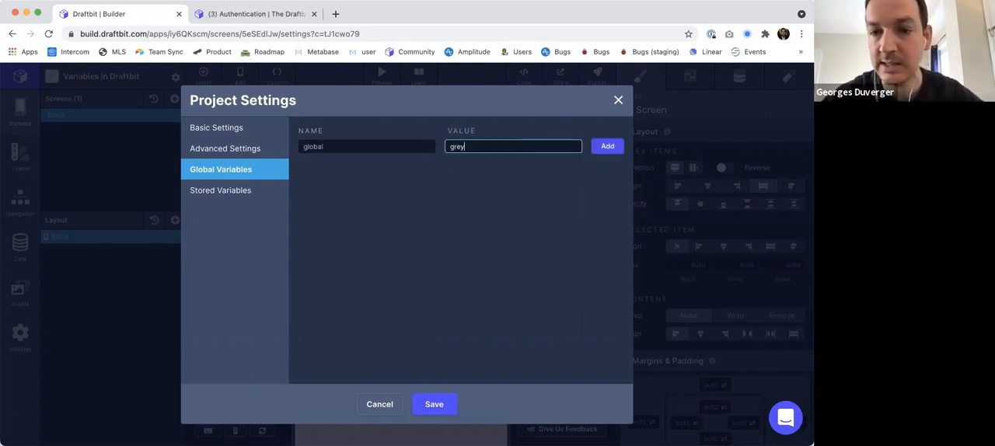
pyautogui.moveTo(569, 175)
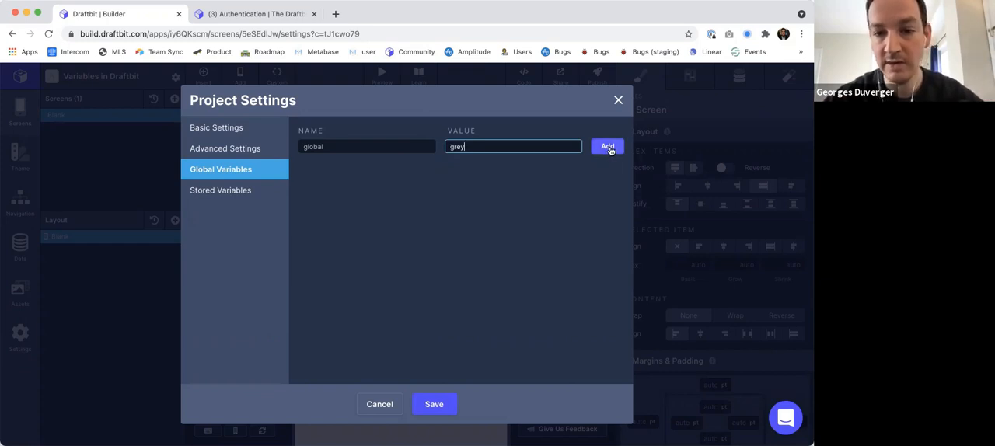
pyautogui.click(221, 189)
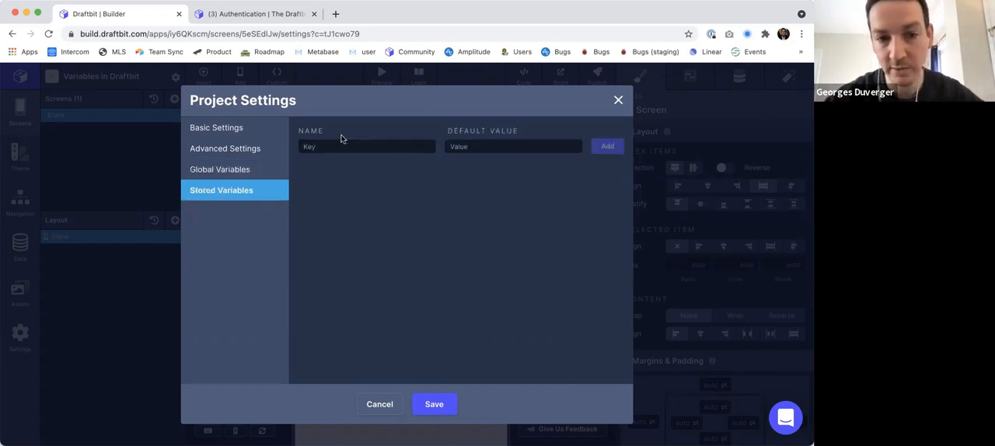
# Add a stored variable 'stored' valued grey, verify both lists, and save settings.
pyautogui.write('stored')
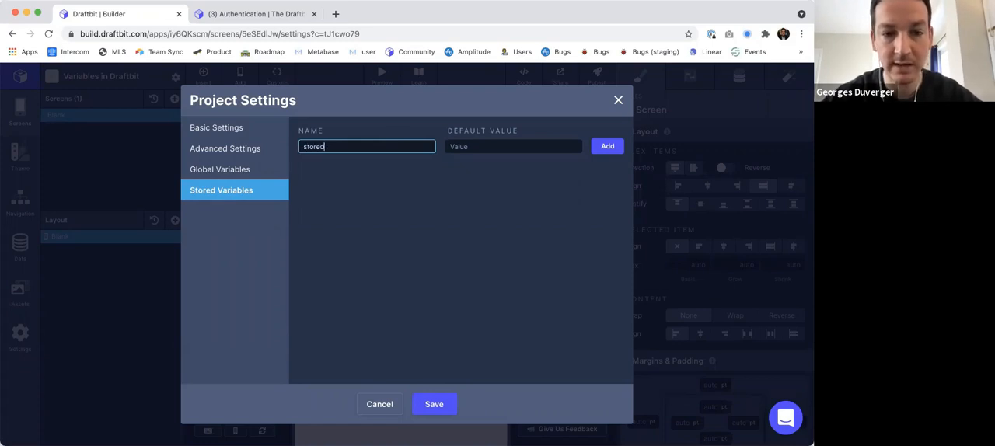
pyautogui.click(513, 146)
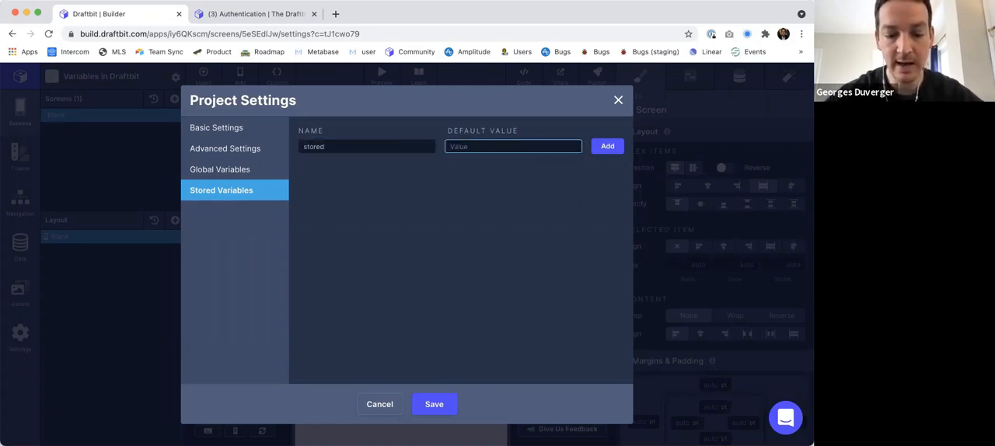
pyautogui.write('grey')
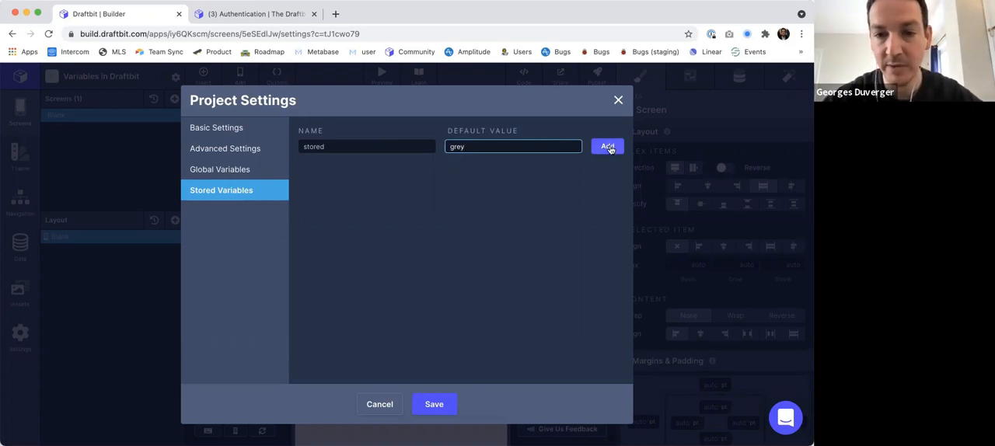
pyautogui.click(607, 147)
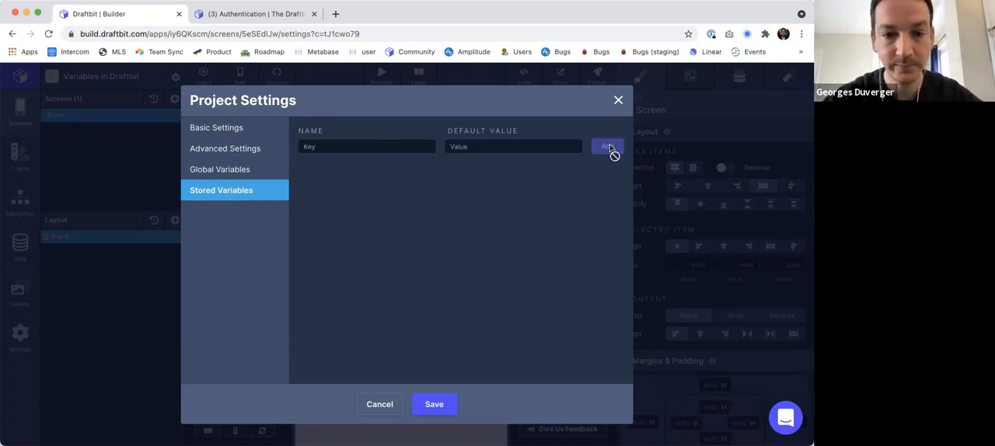
pyautogui.click(221, 168)
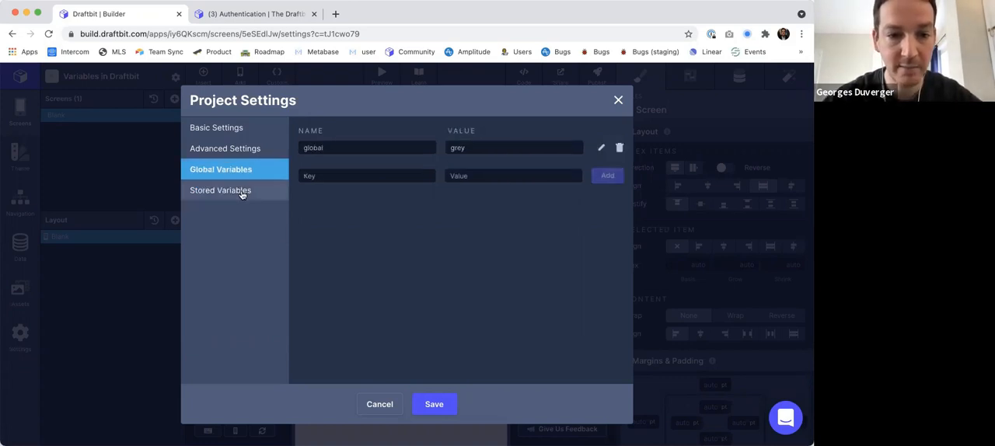
pyautogui.click(221, 190)
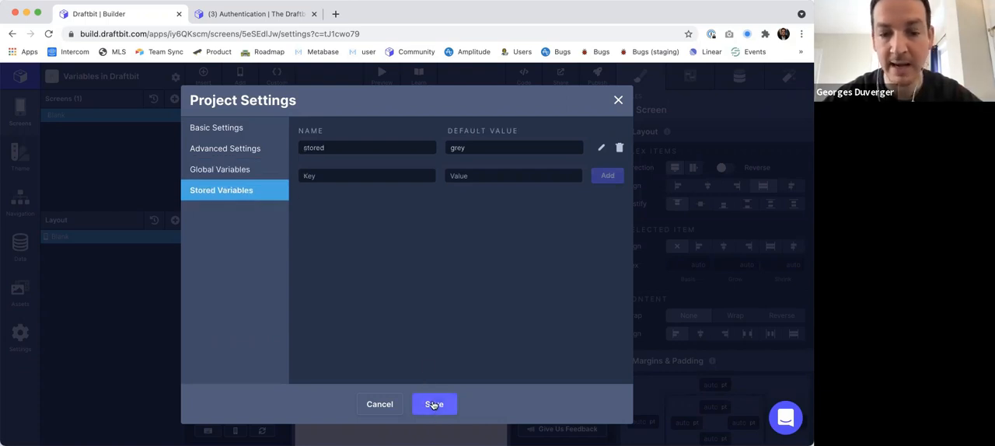
pyautogui.click(433, 405)
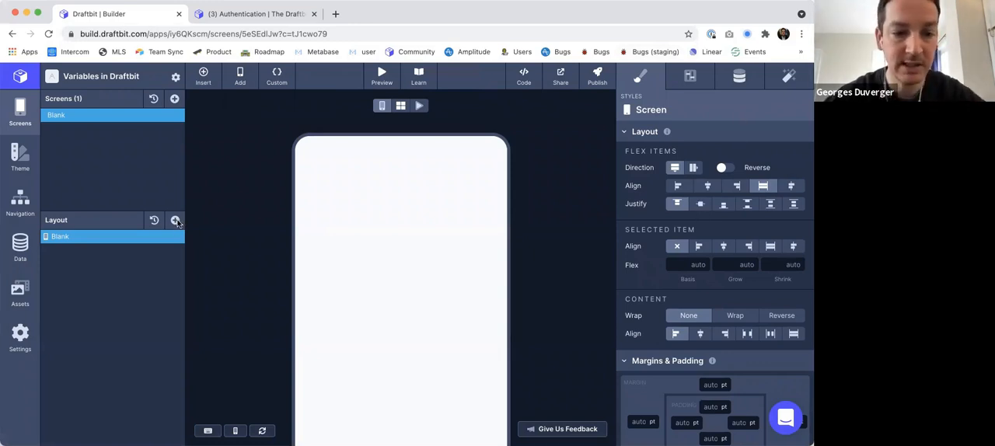
pyautogui.moveTo(76, 83)
pyautogui.write('Reasd')
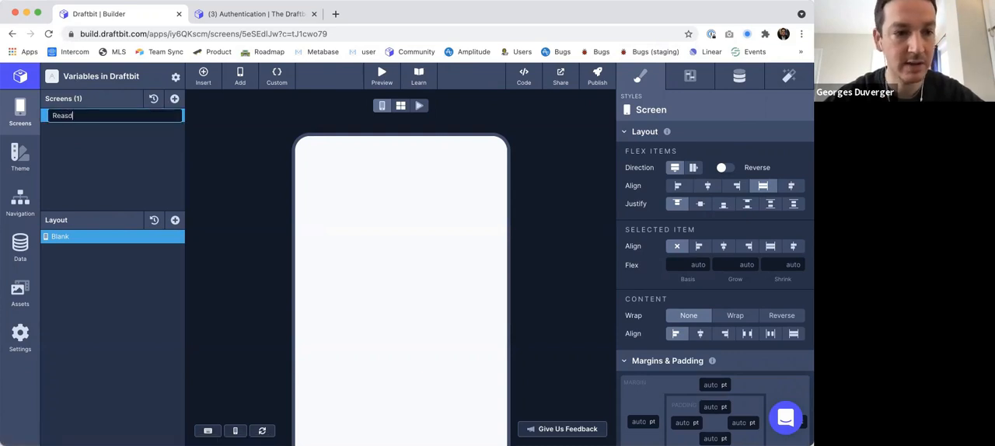
# Rename the blank screen to 'Read' and add a Text component to it.
pyautogui.press('Backspace')
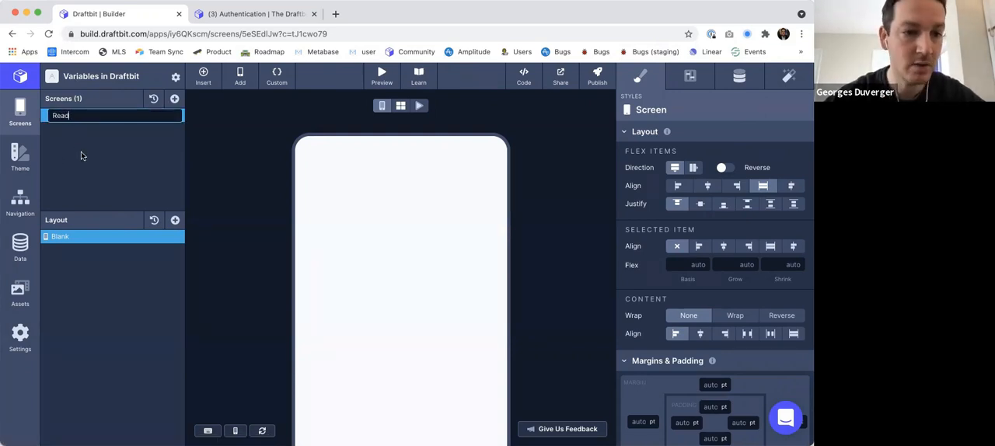
pyautogui.press('Return')
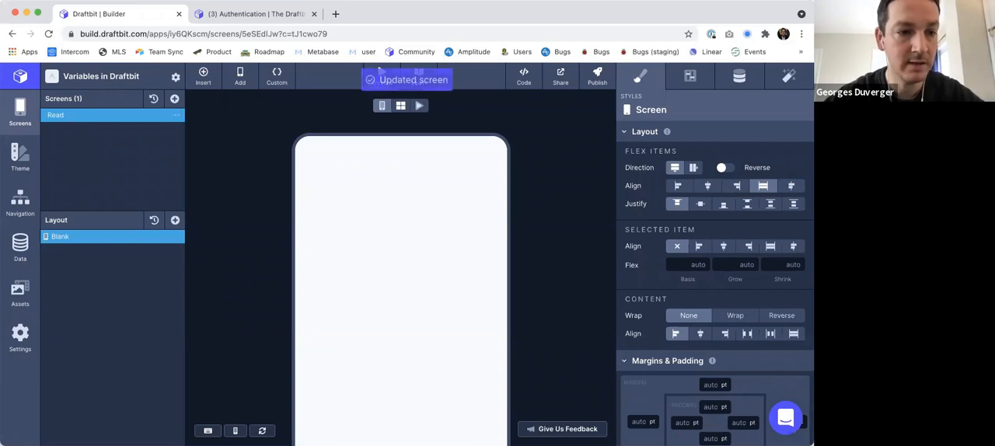
pyautogui.click(240, 77)
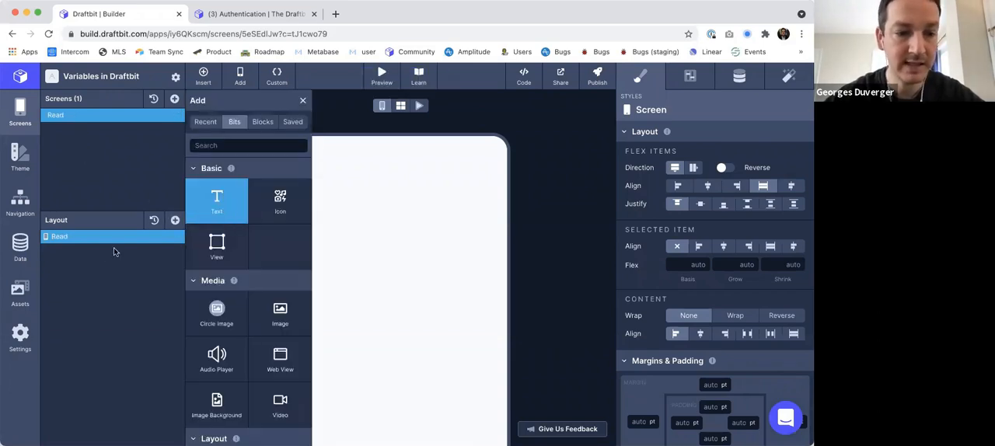
pyautogui.click(216, 200)
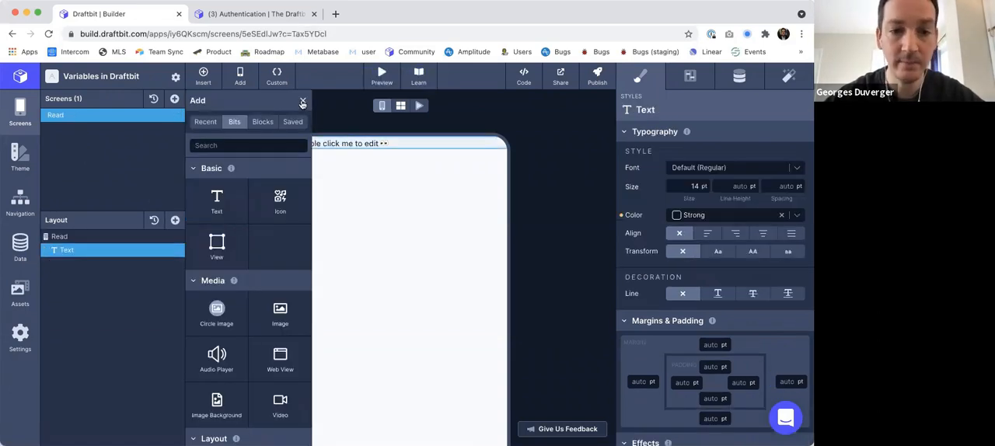
pyautogui.click(302, 101)
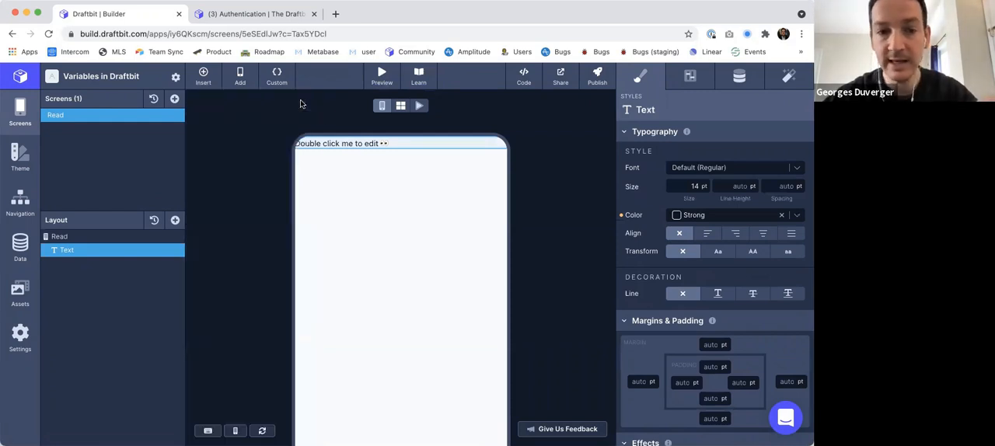
pyautogui.click(739, 76)
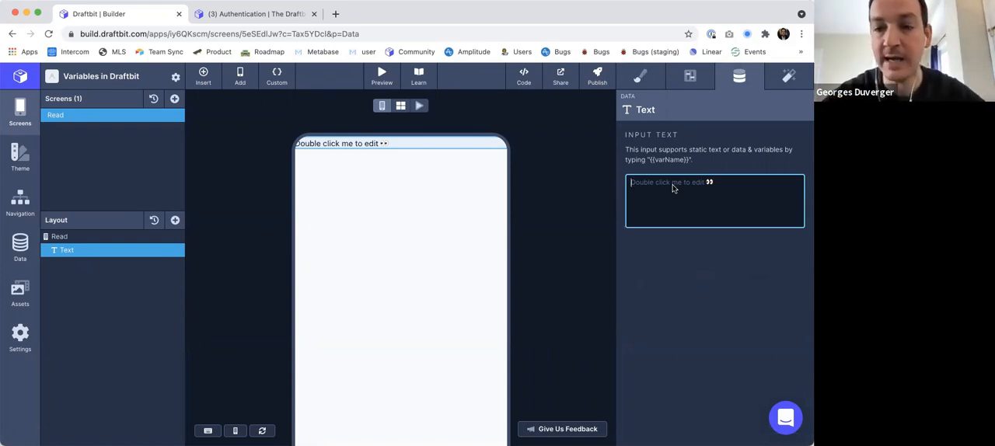
# Set the text to 'My global variable is {{global}}. My stored variable is {{stored}}.'.
pyautogui.write('My glo')
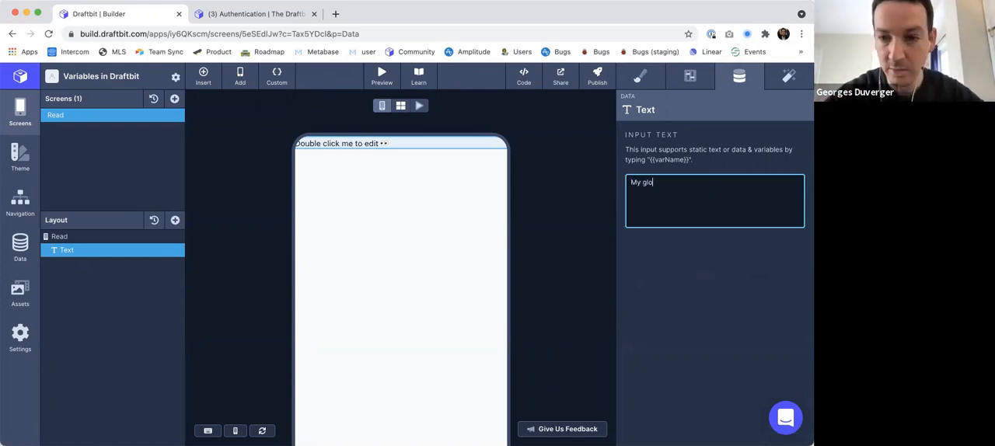
pyautogui.write('bal variable is {{')
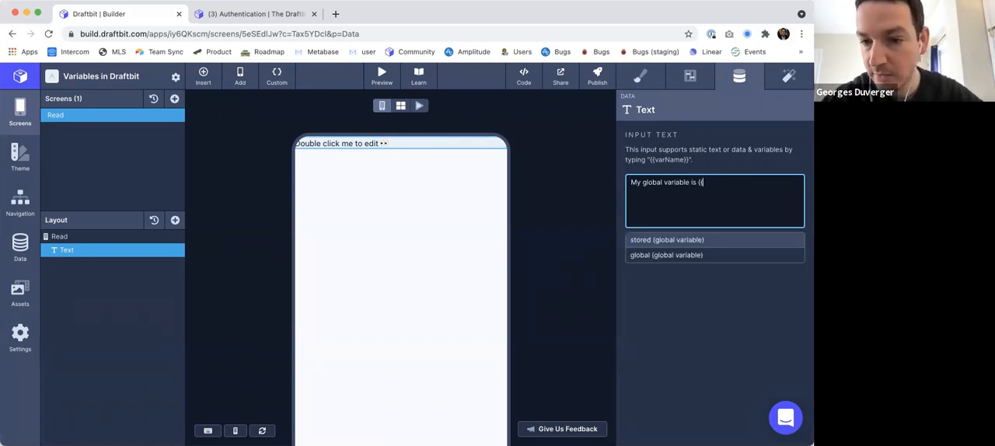
pyautogui.moveTo(666, 255)
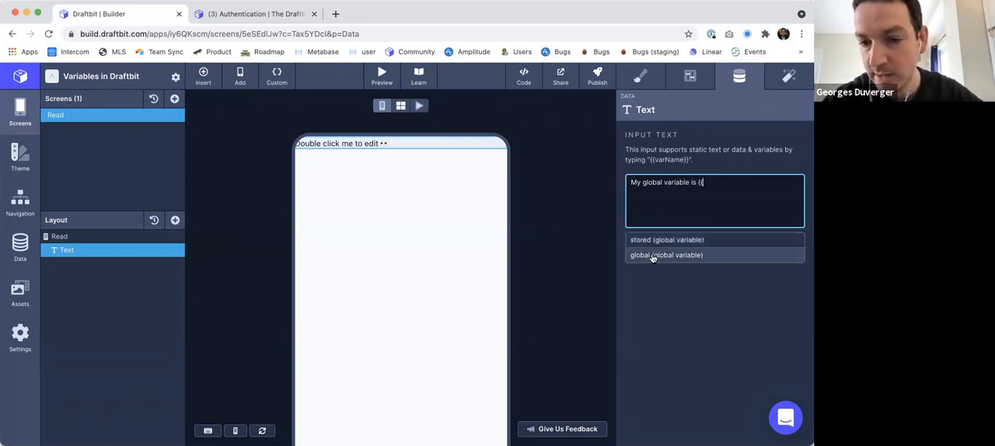
pyautogui.click(666, 255)
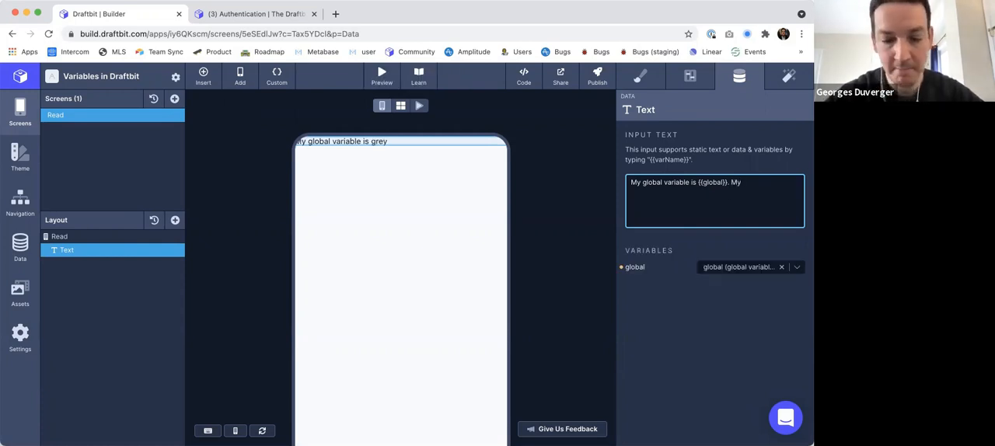
pyautogui.write('stored variab')
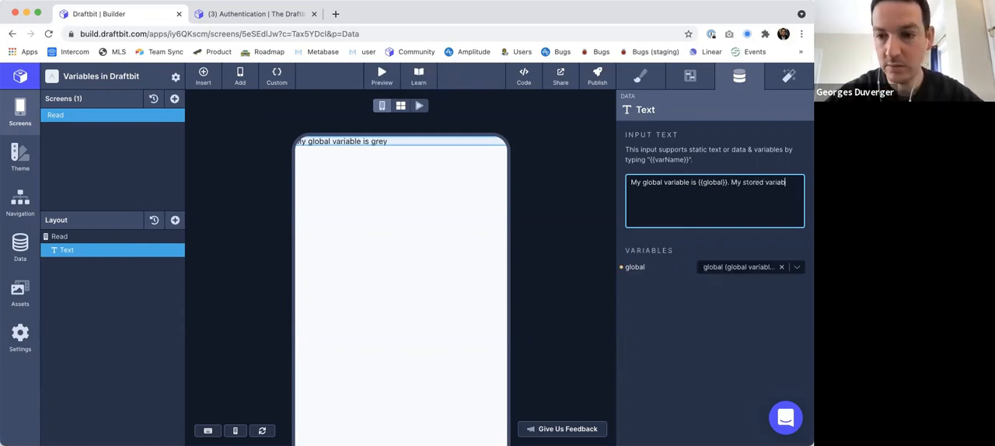
pyautogui.write('e')
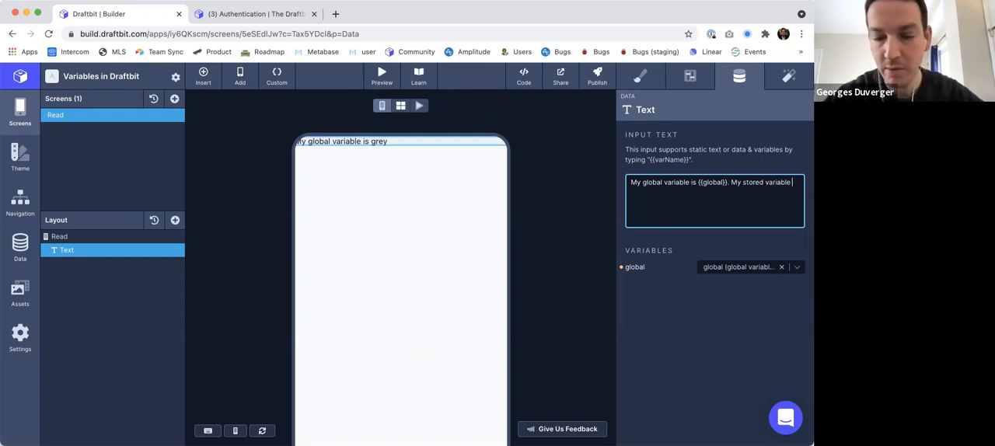
pyautogui.write('{{')
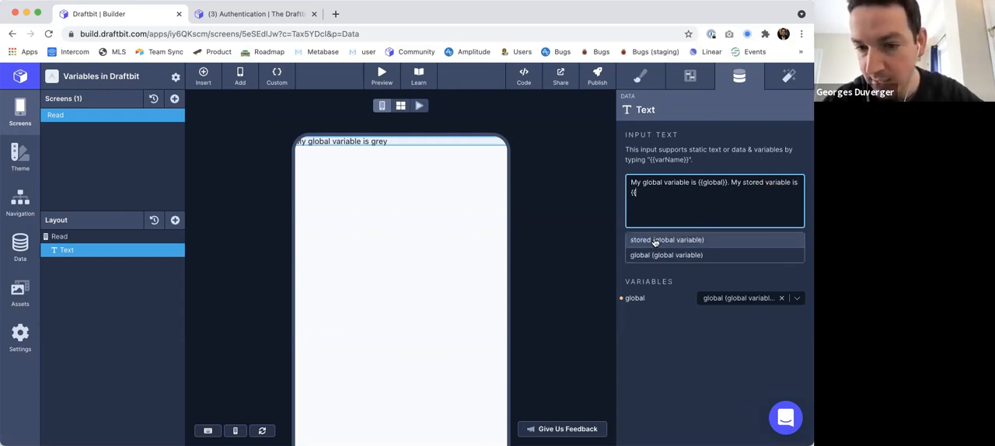
pyautogui.click(666, 240)
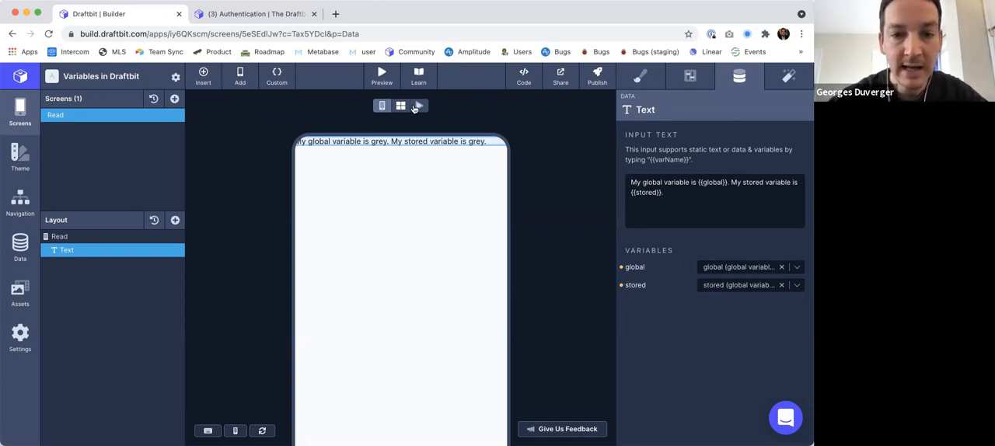
pyautogui.moveTo(420, 108)
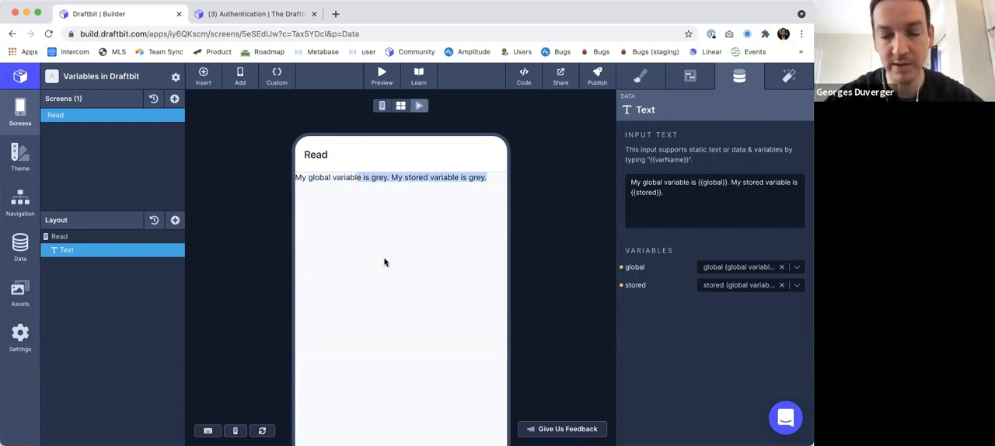
pyautogui.moveTo(253, 194)
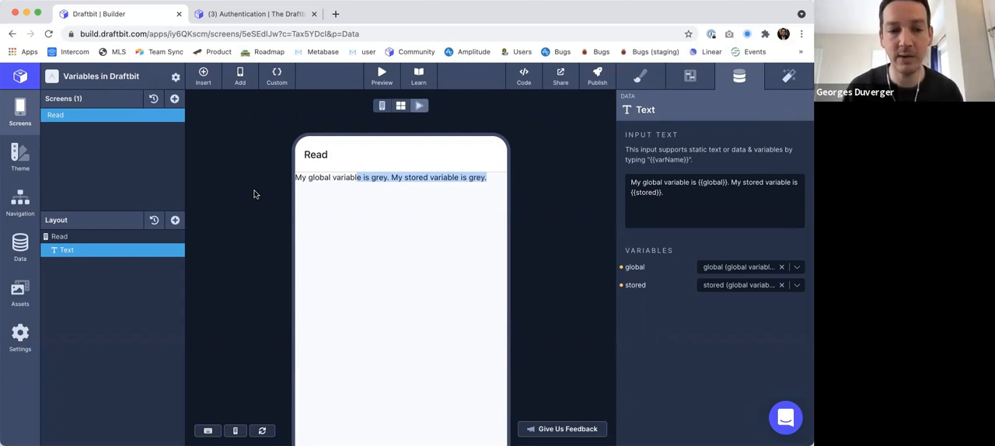
pyautogui.moveTo(381, 106)
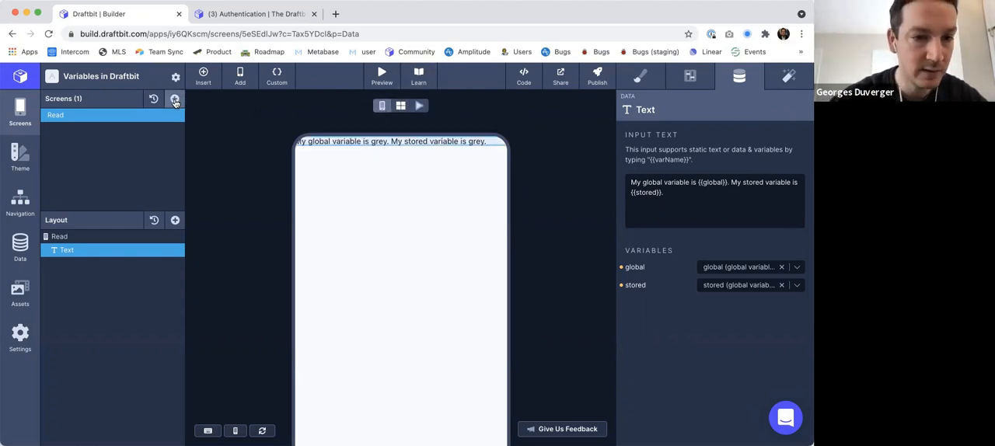
# Add a blank screen named 'Write' to the app.
pyautogui.click(175, 102)
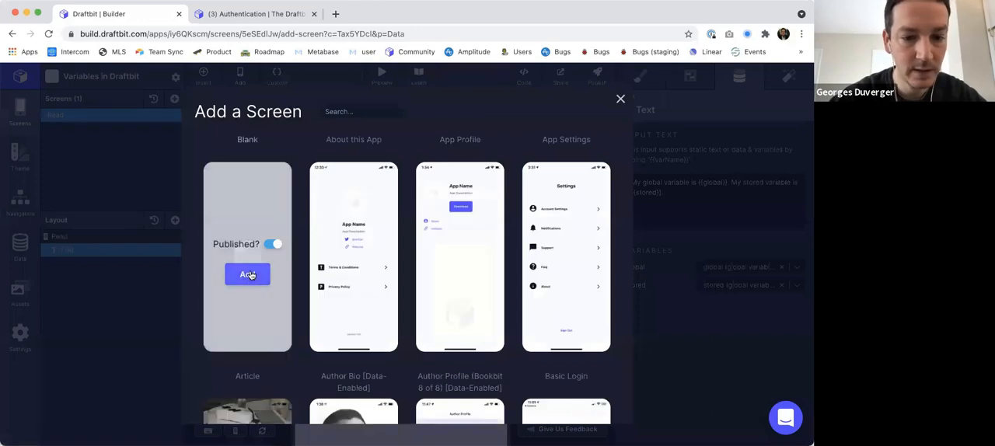
pyautogui.click(247, 274)
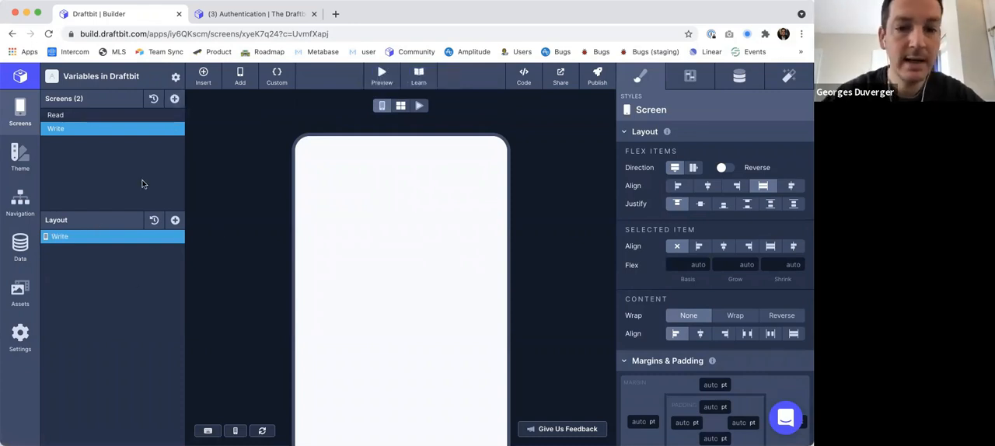
pyautogui.moveTo(175, 220)
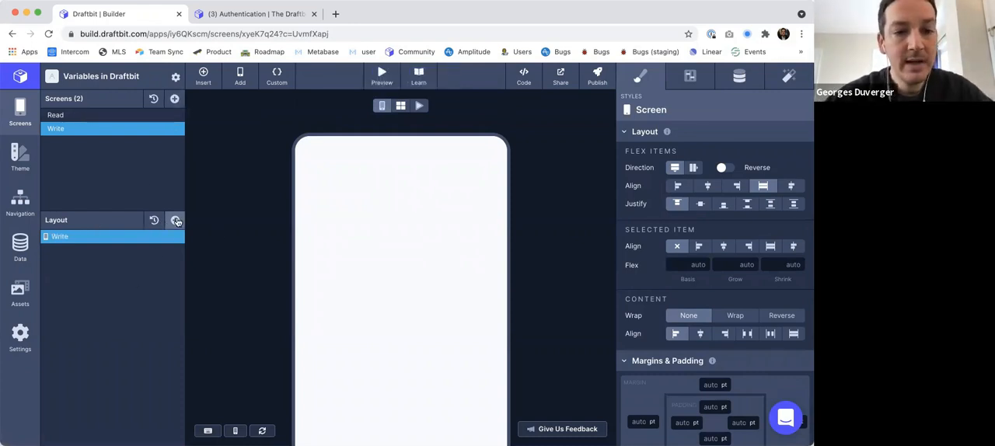
# Search for 'custom' and add a Custom Code component to the Write screen.
pyautogui.click(239, 75)
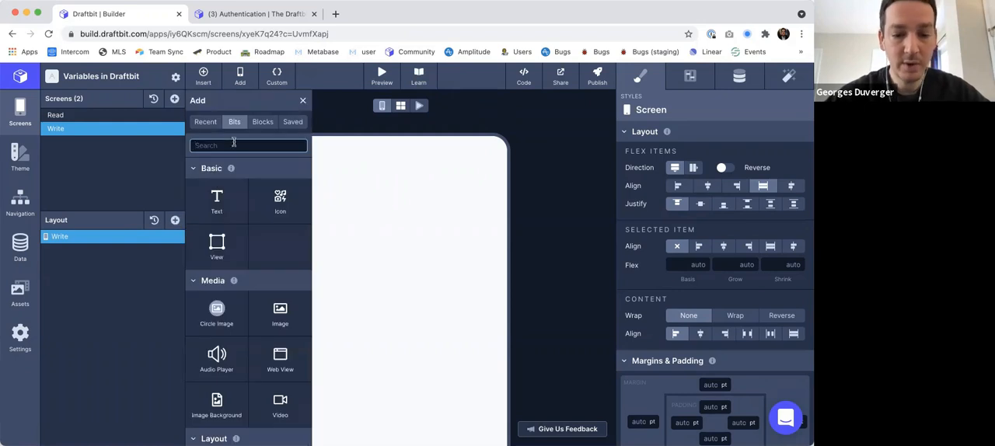
pyautogui.write('custom')
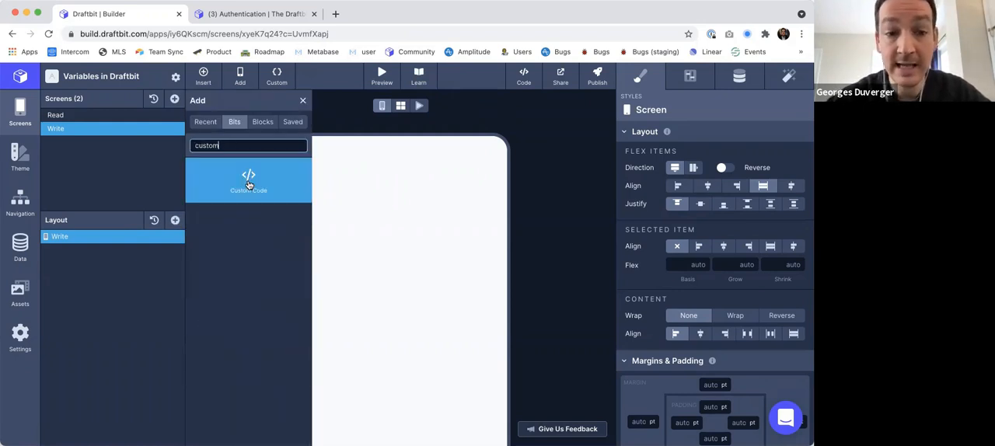
pyautogui.click(248, 179)
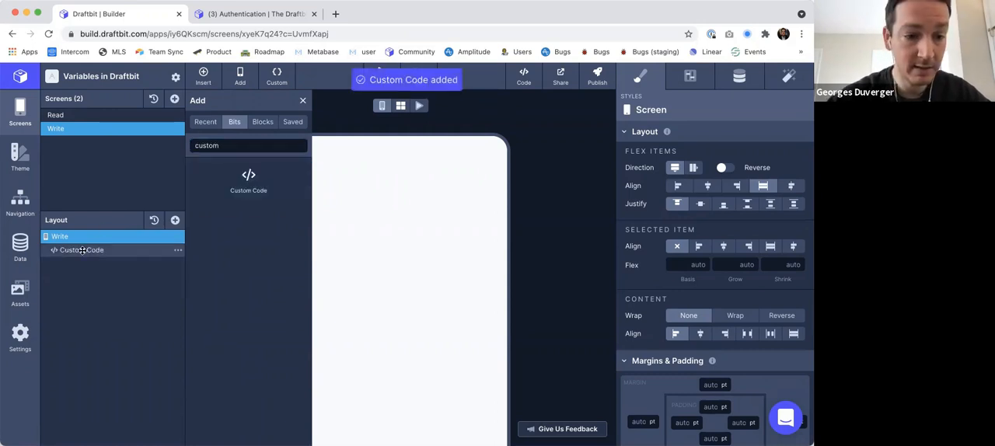
pyautogui.click(81, 249)
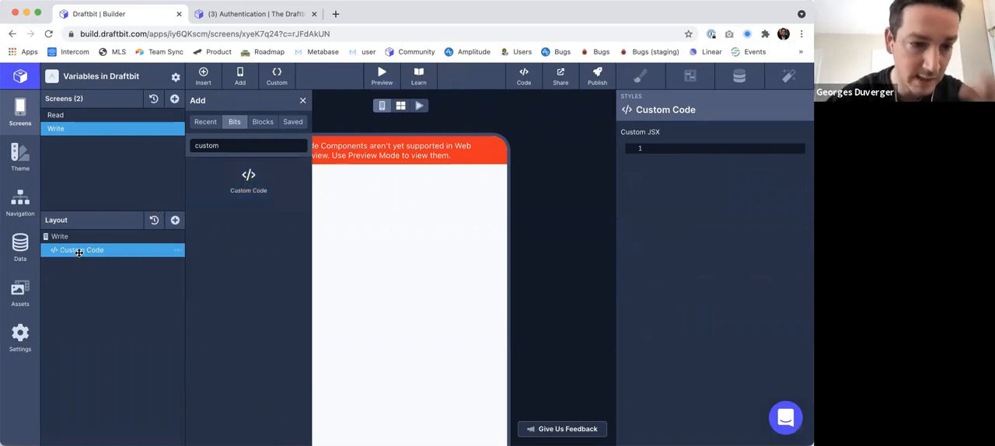
pyautogui.click(303, 100)
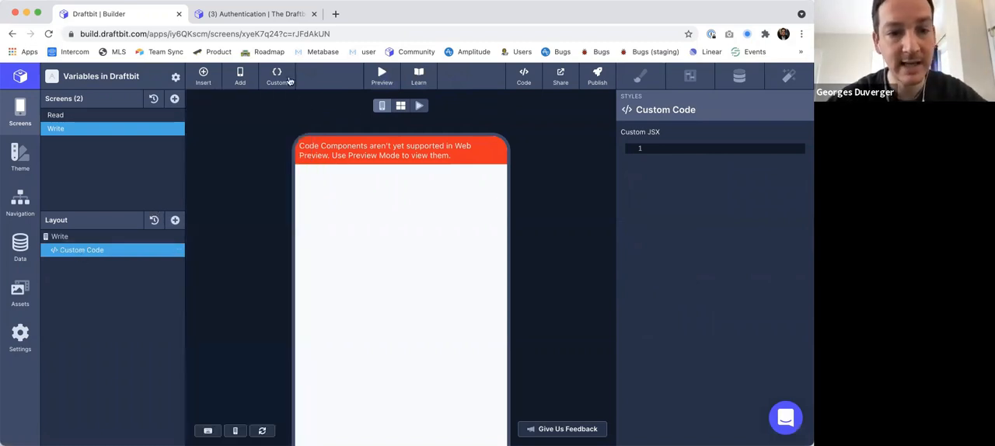
pyautogui.moveTo(277, 76)
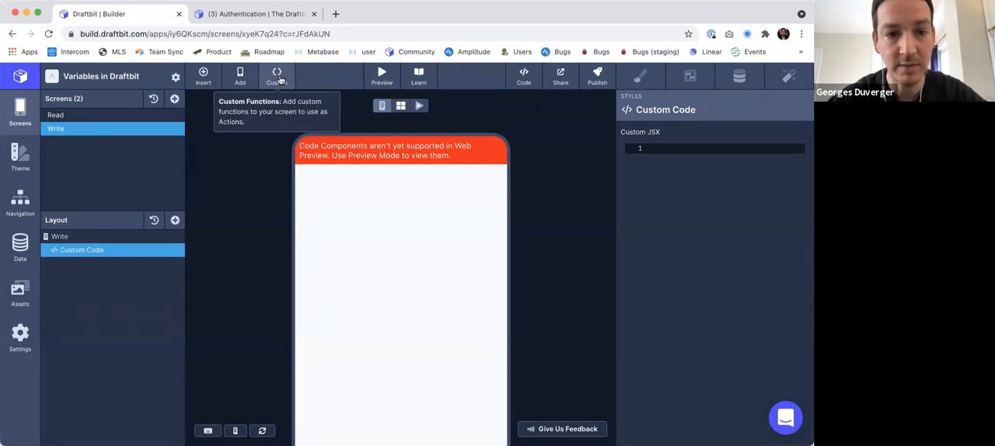
# Write the GlobalVariableComponent code, correcting the alert text to 'global = '.
pyautogui.click(276, 76)
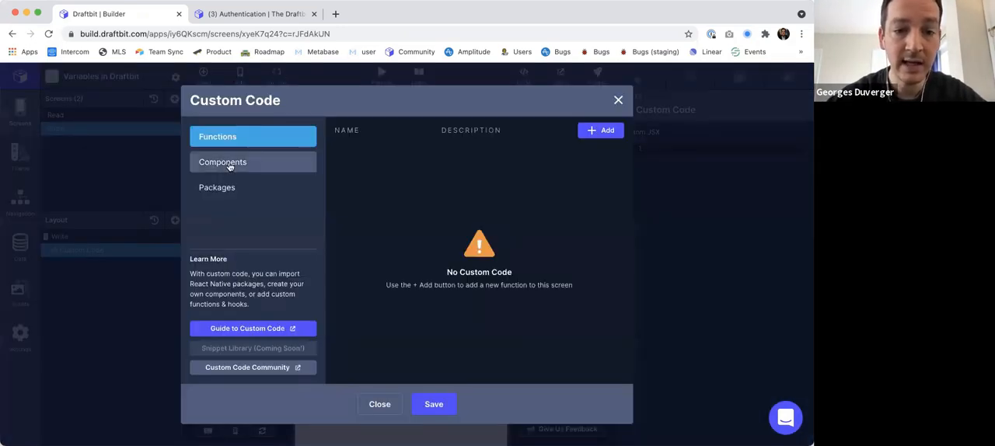
pyautogui.click(223, 162)
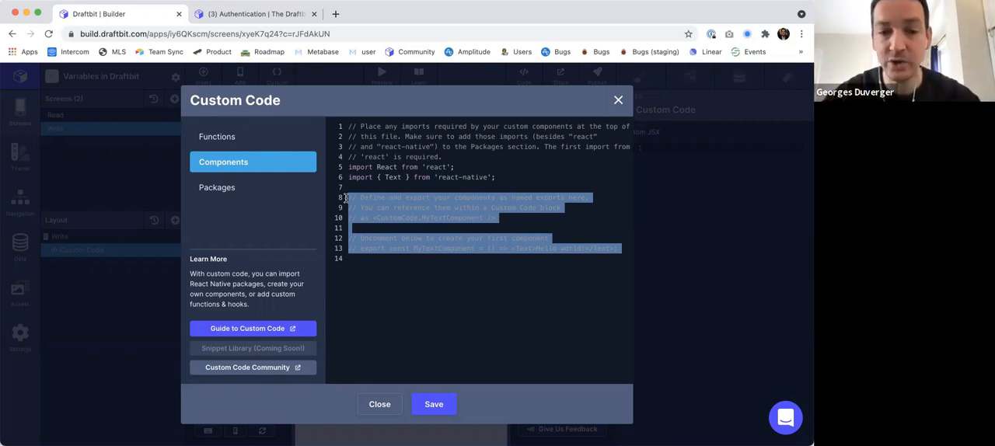
pyautogui.write('export const GlobalVariableComponent = () => {')
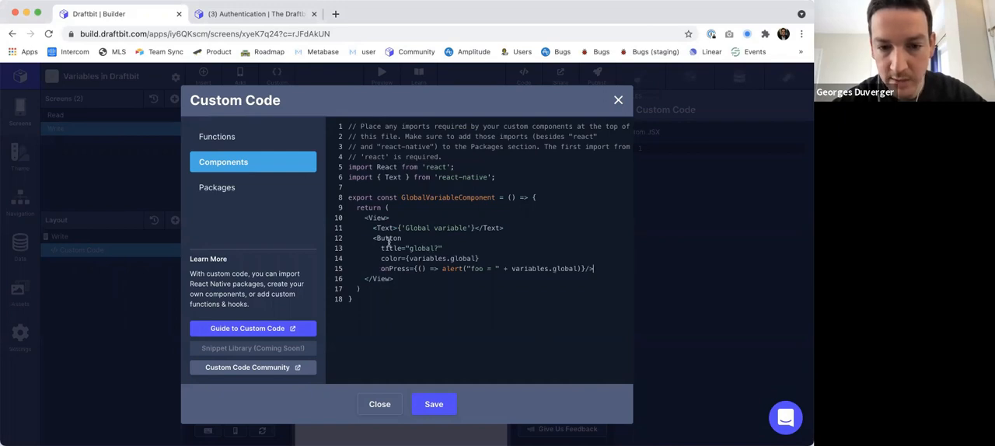
pyautogui.doubleClick(422, 247)
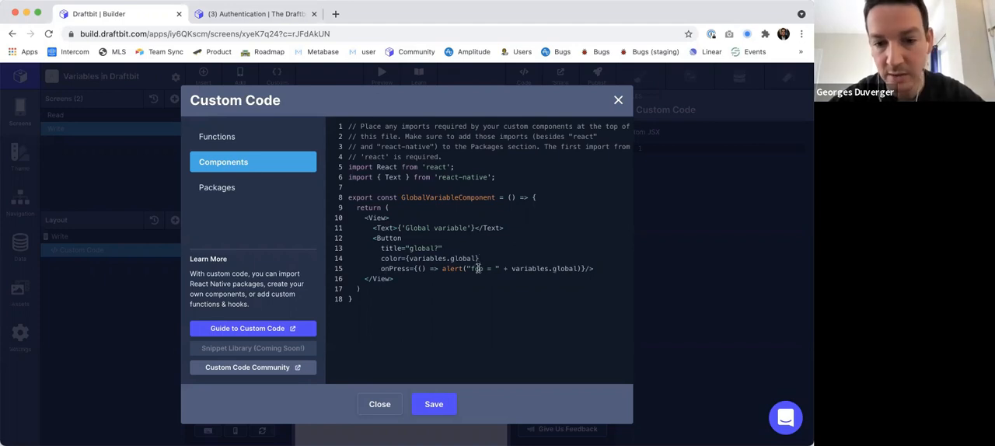
pyautogui.write('gloabl')
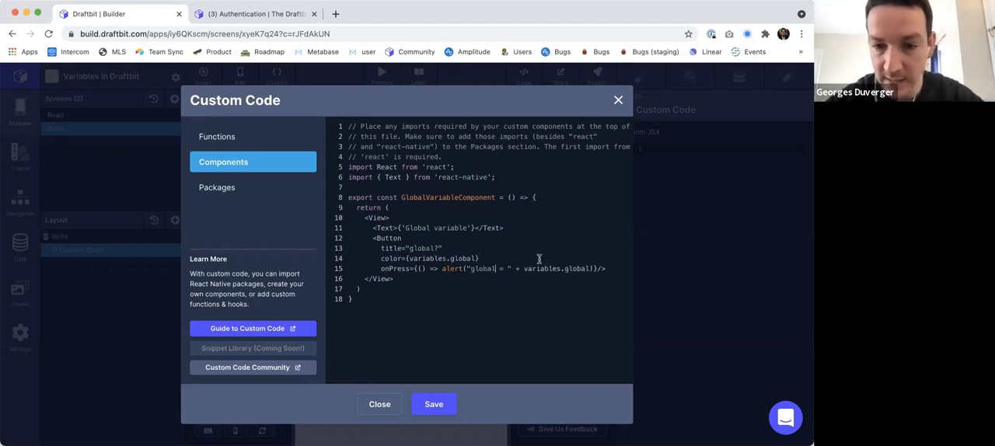
# Save the custom component code and close the editor.
pyautogui.click(434, 404)
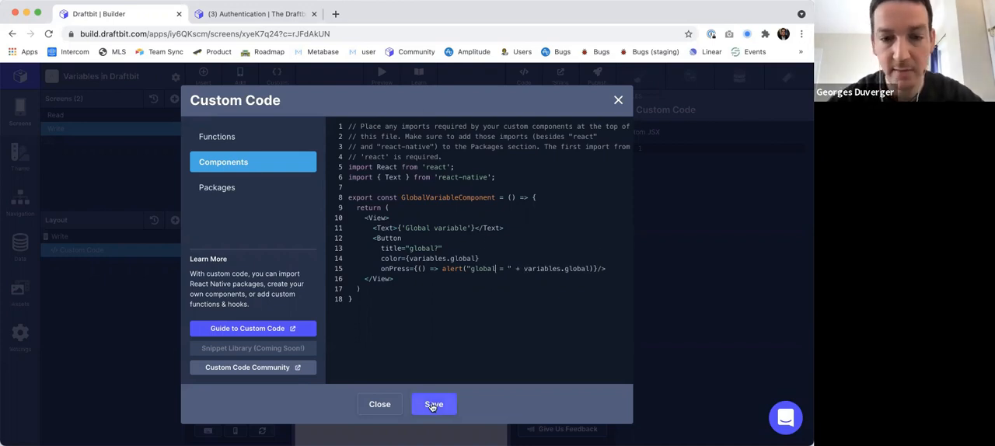
pyautogui.doubleClick(448, 197)
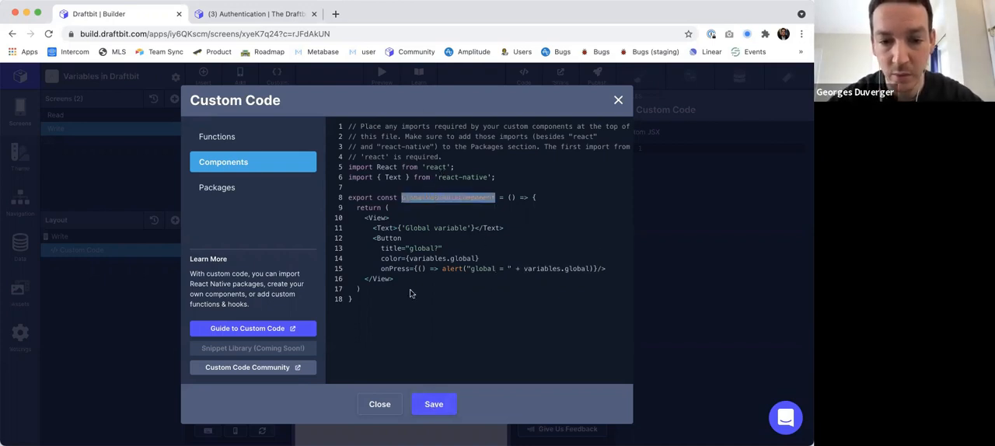
pyautogui.click(619, 100)
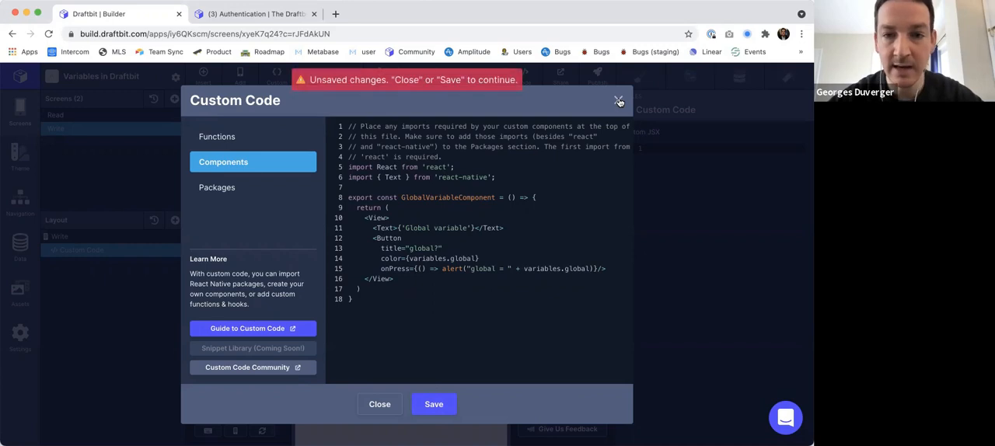
pyautogui.click(434, 404)
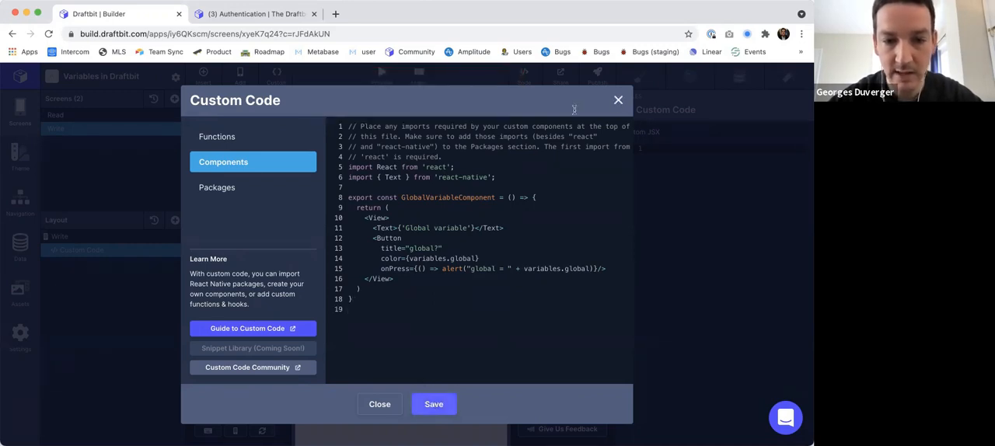
pyautogui.click(380, 403)
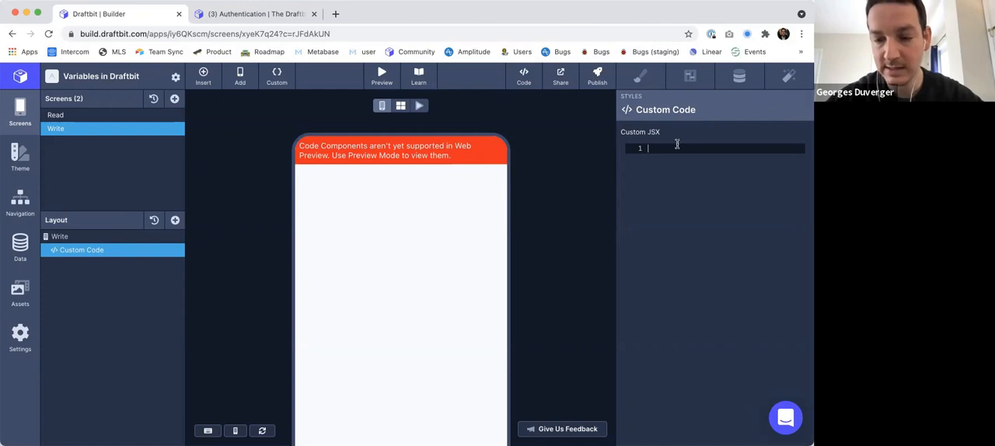
# Render <CustomCode.GlobalVariableComponent/> in Custom JSX and check its GLOBAL? button in live preview.
pyautogui.write('<')
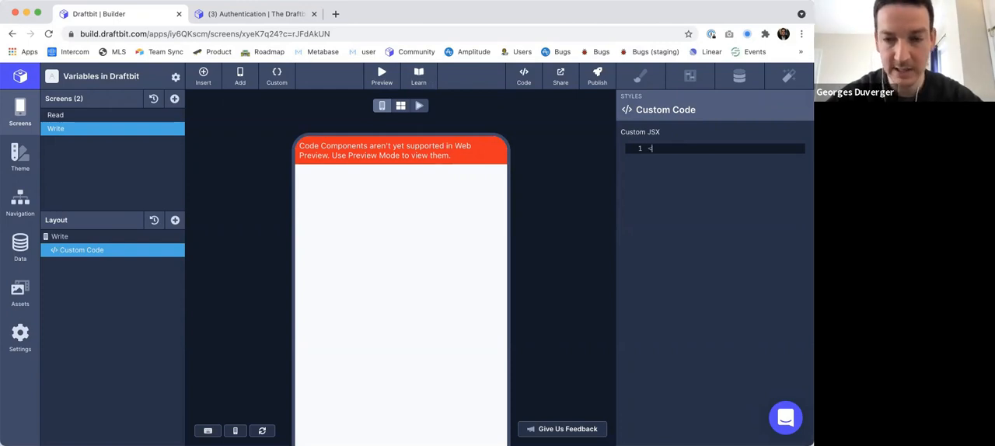
pyautogui.write('<CustomCode.GlobalVariableComponent/>')
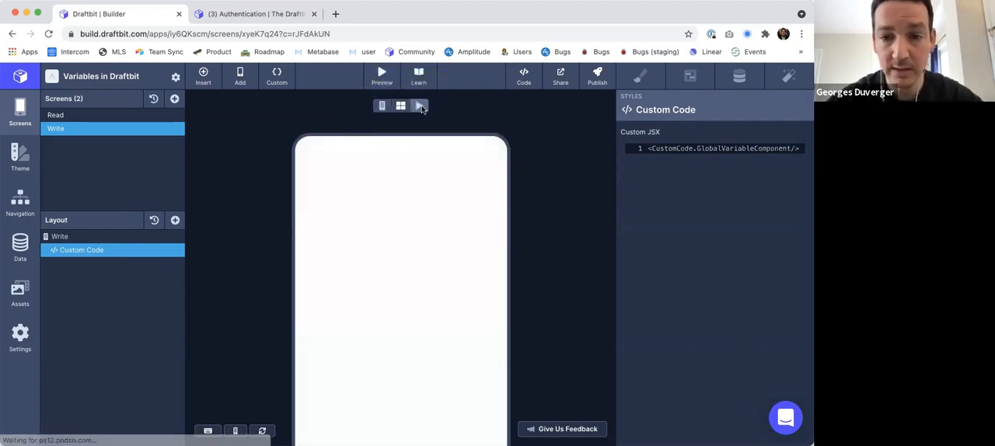
pyautogui.click(419, 105)
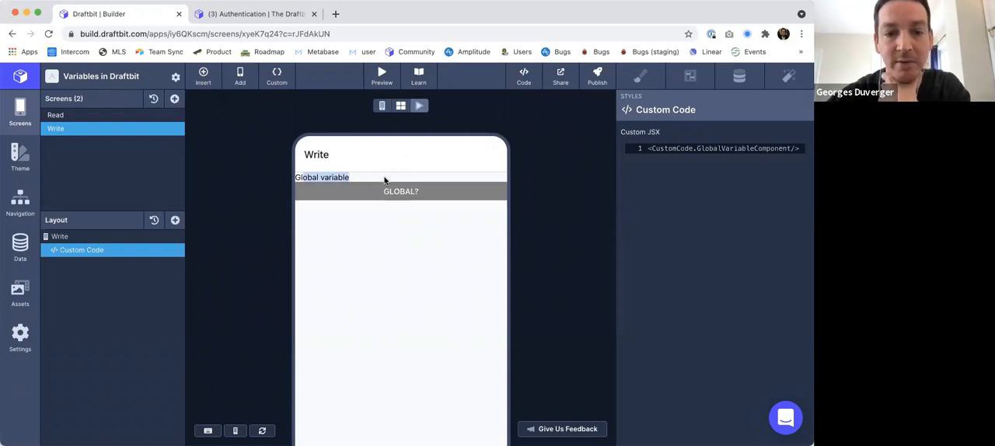
pyautogui.moveTo(420, 191)
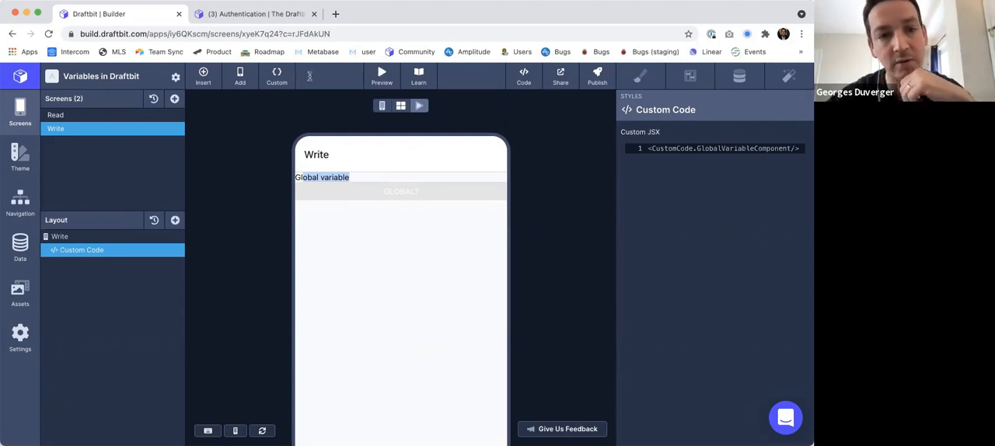
pyautogui.moveTo(502, 90)
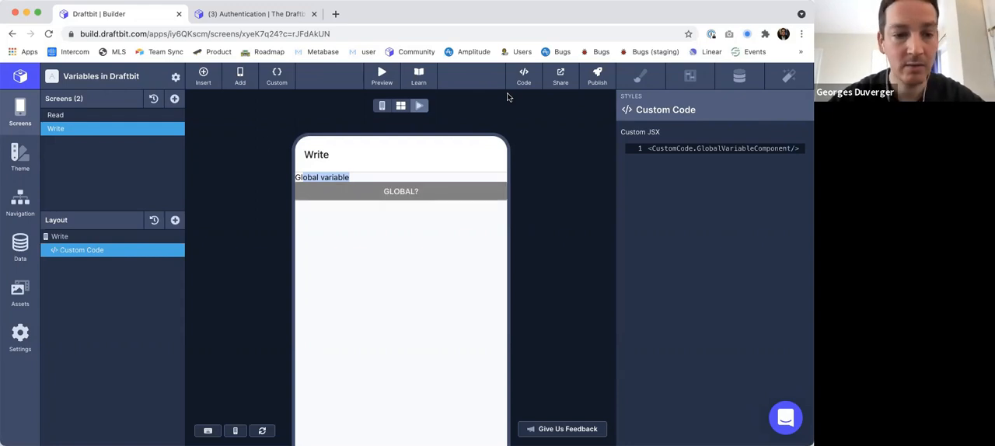
pyautogui.click(523, 77)
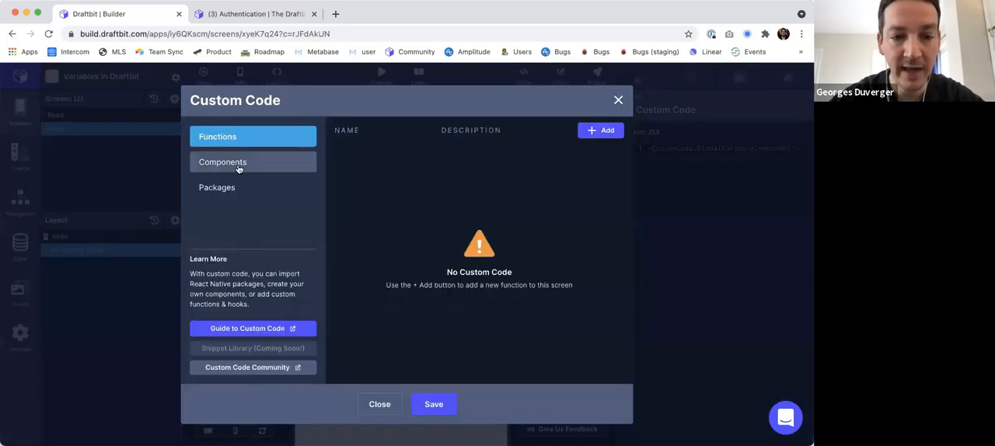
# Add a red 'global = red' button that sets the global variable to red, and save.
pyautogui.click(223, 162)
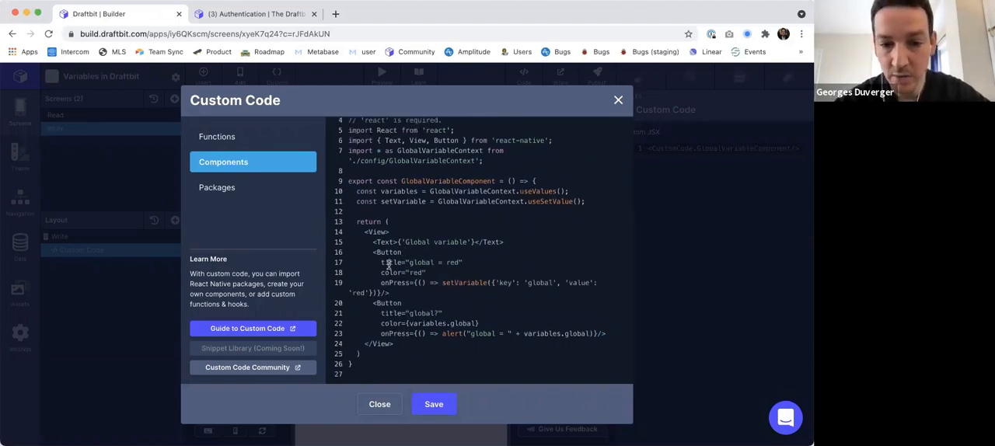
pyautogui.doubleClick(391, 262)
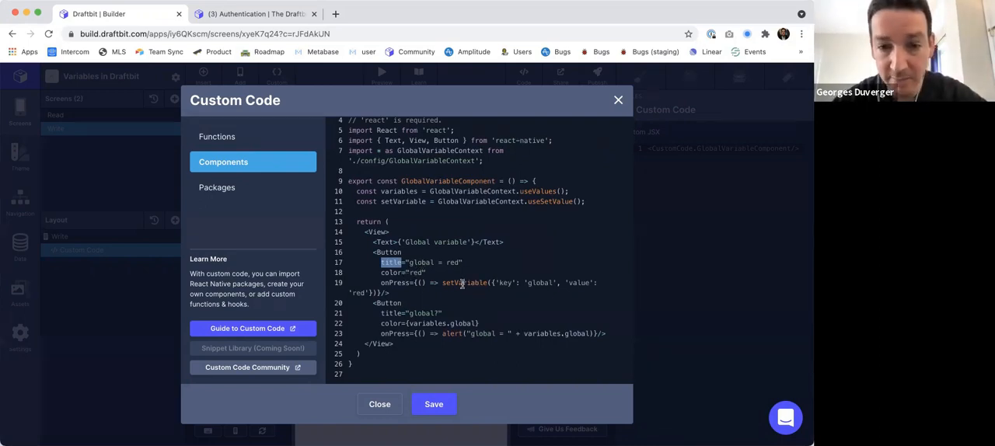
pyautogui.doubleClick(404, 202)
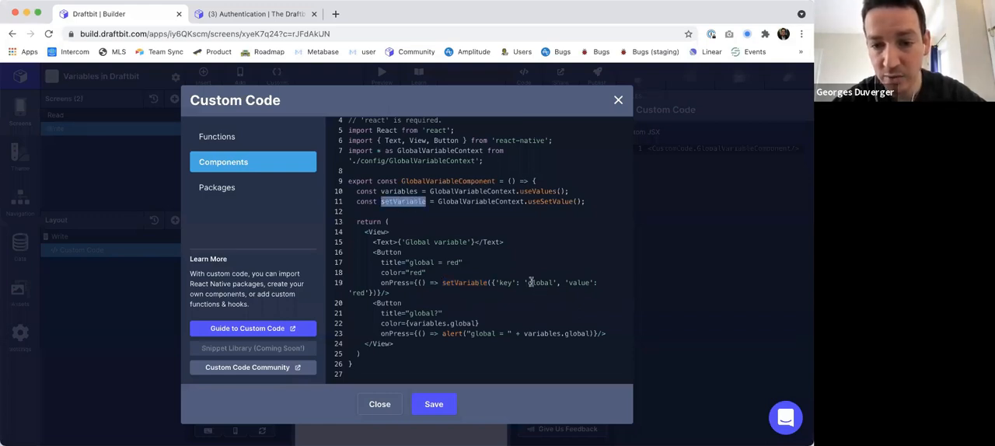
pyautogui.doubleClick(540, 282)
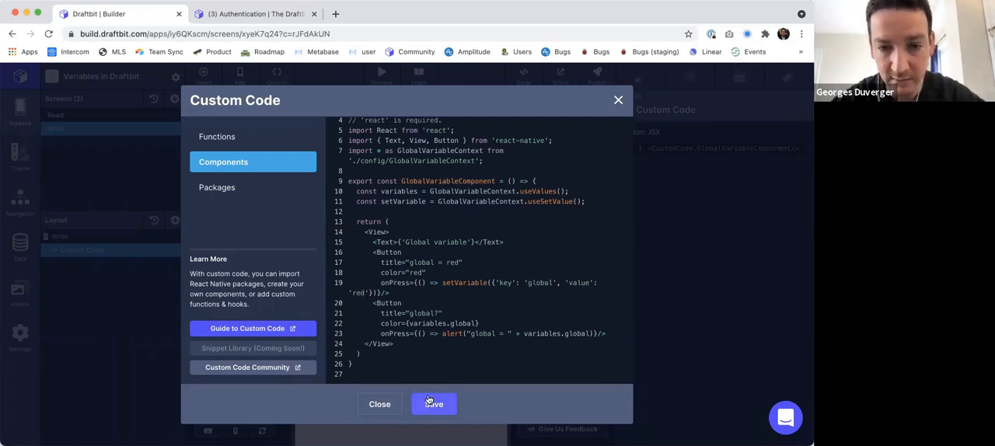
pyautogui.click(433, 404)
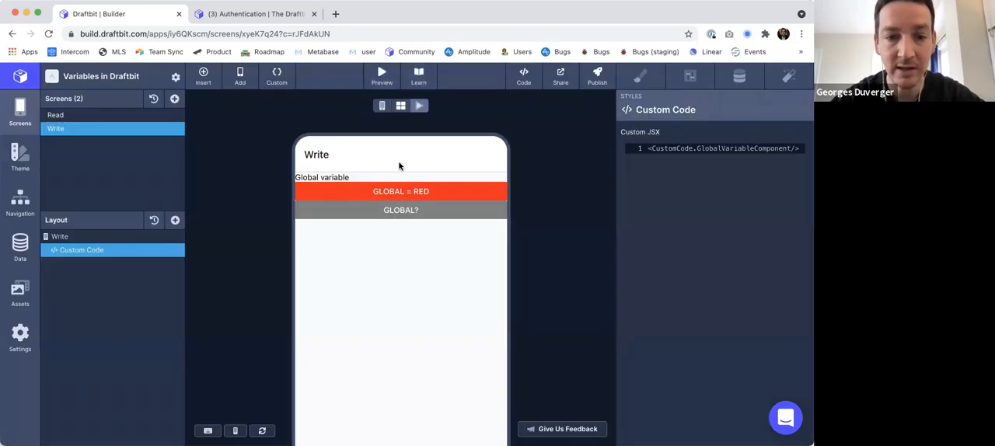
pyautogui.moveTo(408, 191)
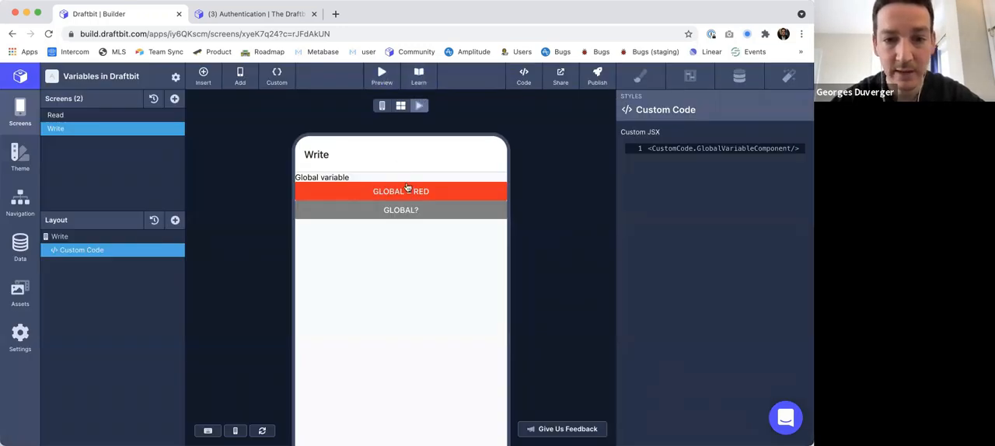
# Tap GLOBAL = RED in the Write screen's live preview to set the global variable red.
pyautogui.click(400, 210)
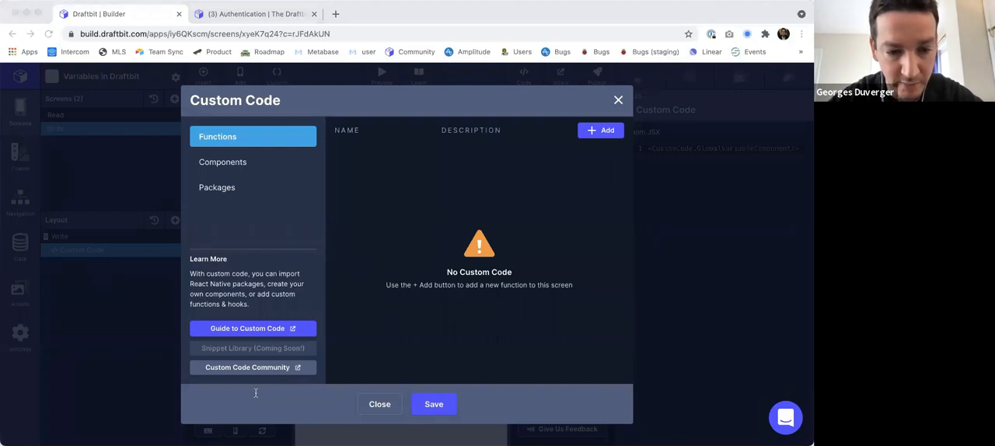
# Open the Components section of the custom code to add GLOBAL = GREEN and BLUE buttons.
pyautogui.click(223, 161)
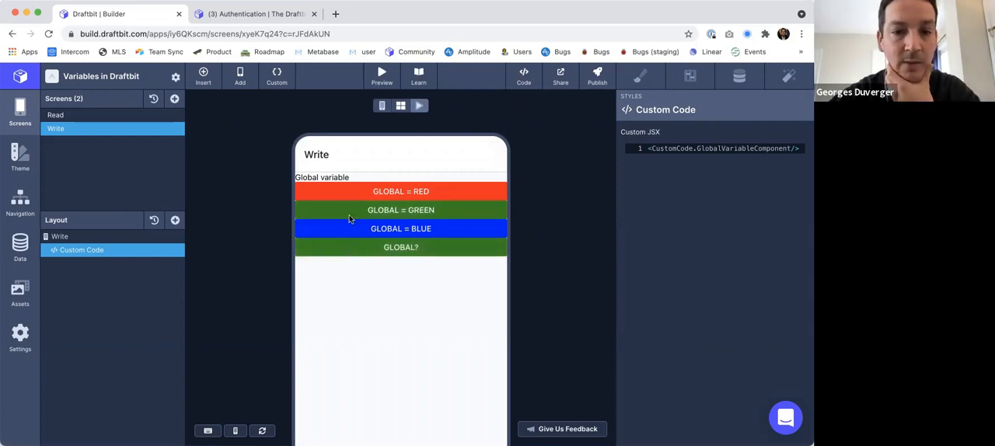
pyautogui.moveTo(381, 106)
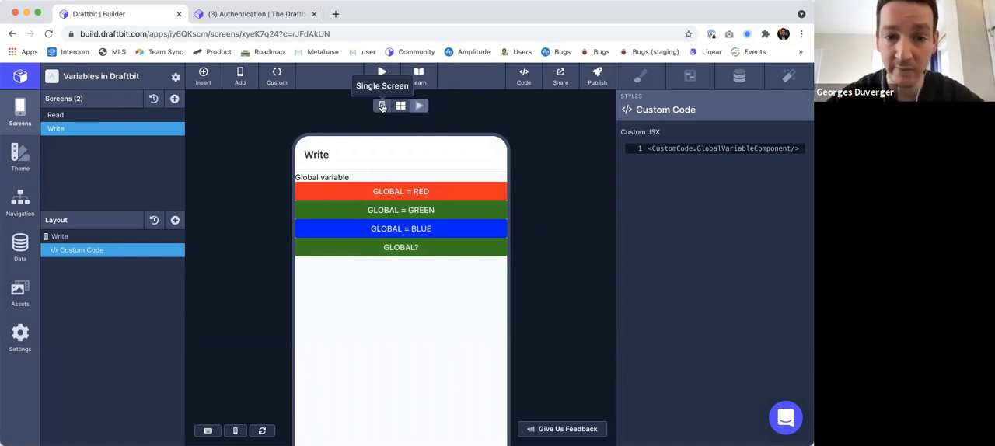
# Reload the app by switching to Single Screen and back to Live Preview.
pyautogui.click(419, 106)
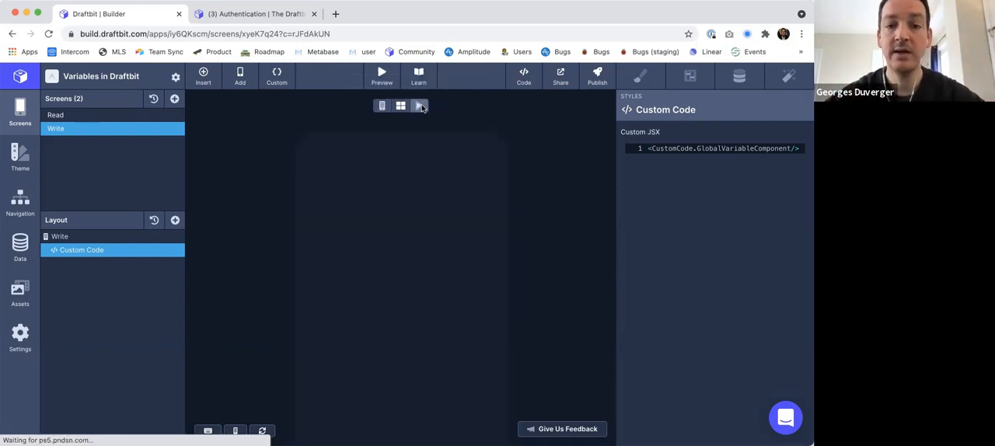
pyautogui.click(420, 106)
pyautogui.write('custom')
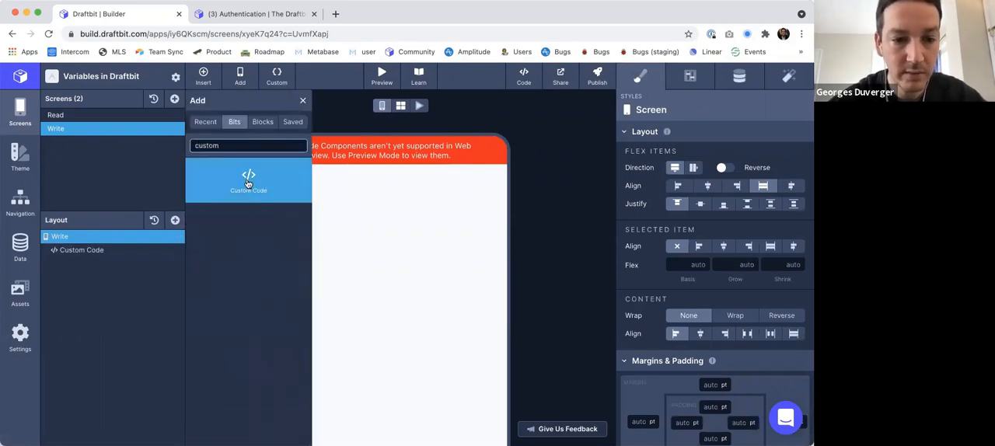
# Add a second Custom Code component under Write, naming the first one 'Global variable'.
pyautogui.click(248, 178)
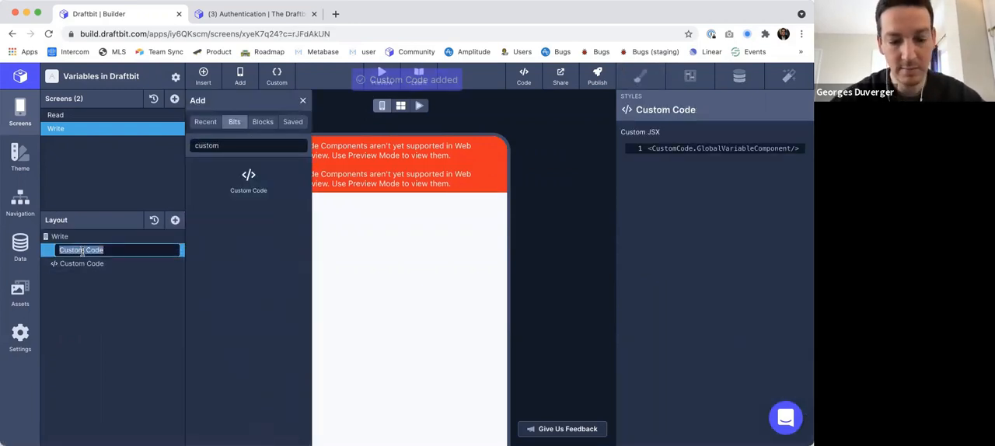
pyautogui.write('Global variable')
pyautogui.click(118, 263)
pyautogui.write('Stored v')
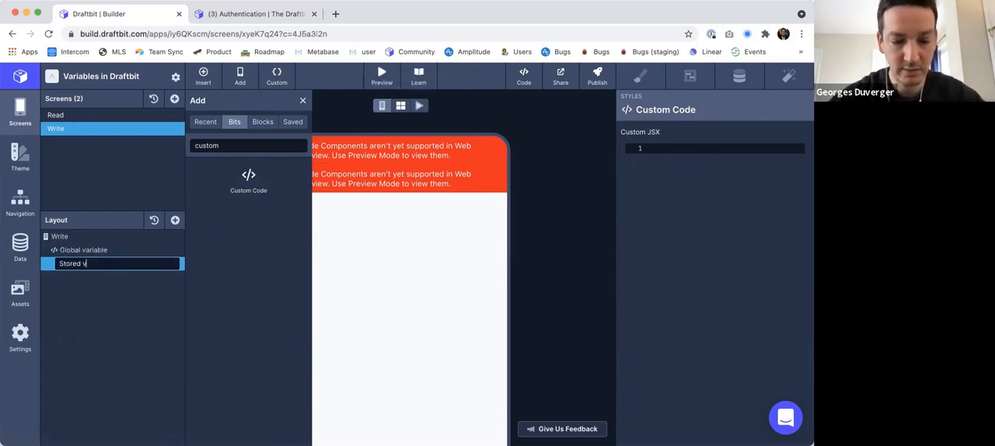
pyautogui.press('Return')
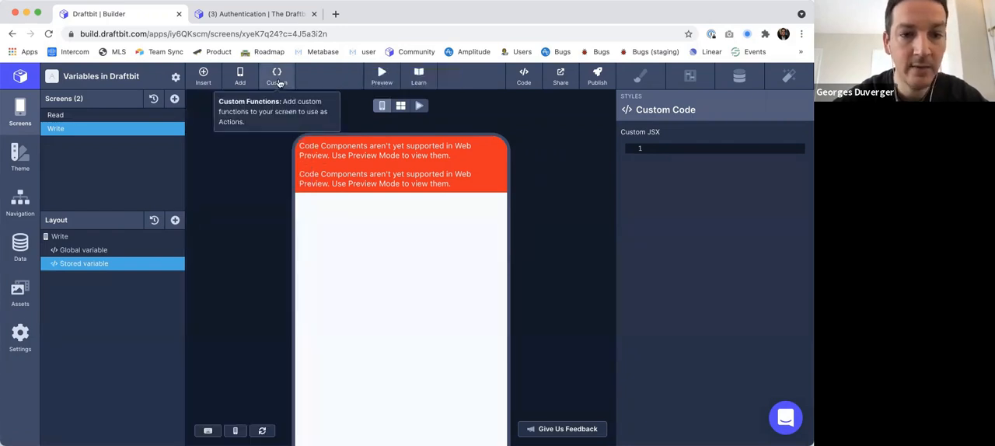
# Duplicate the component as StoredVariableComponent with key 'stored' and red, green, blue, stored? buttons, then save.
pyautogui.click(277, 76)
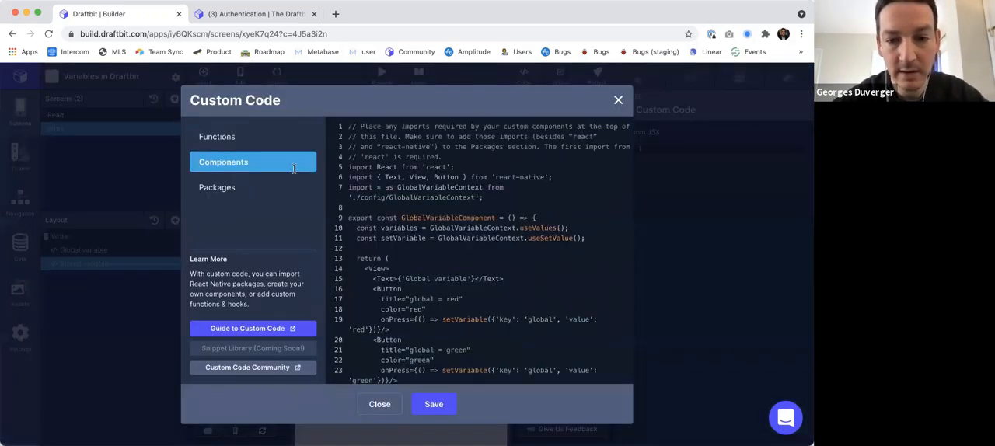
pyautogui.scroll(-3)
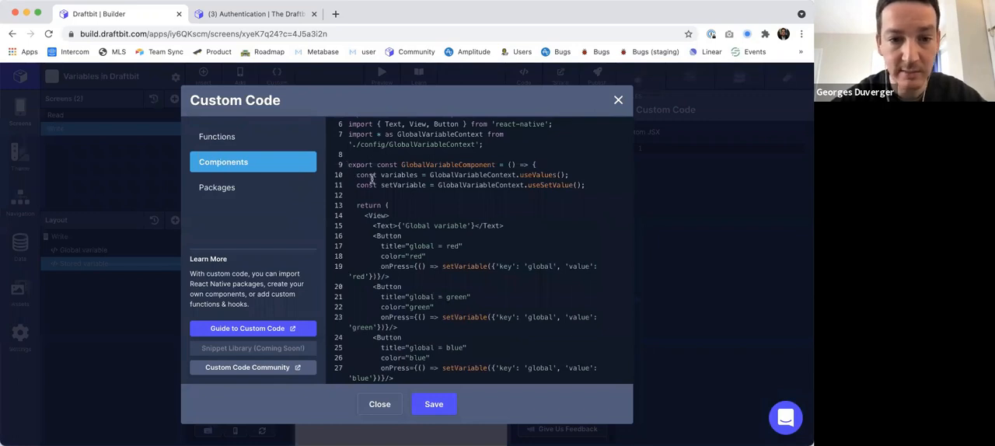
pyautogui.scroll(-3)
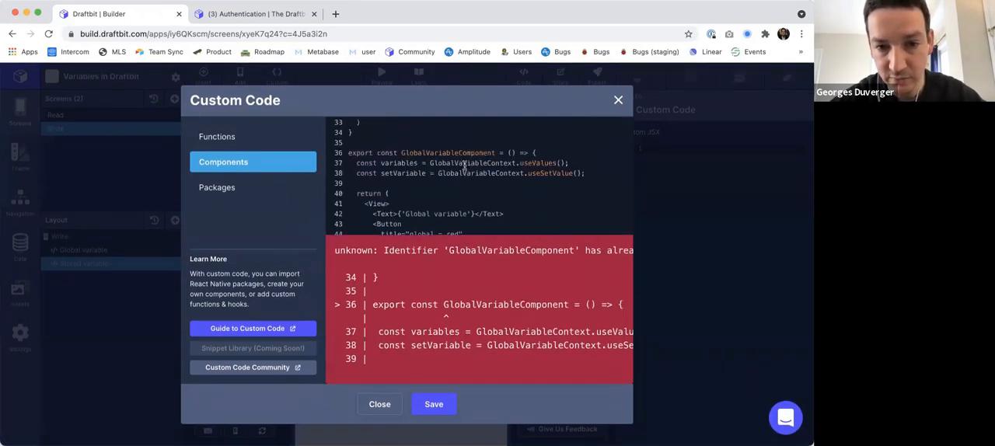
pyautogui.click(433, 404)
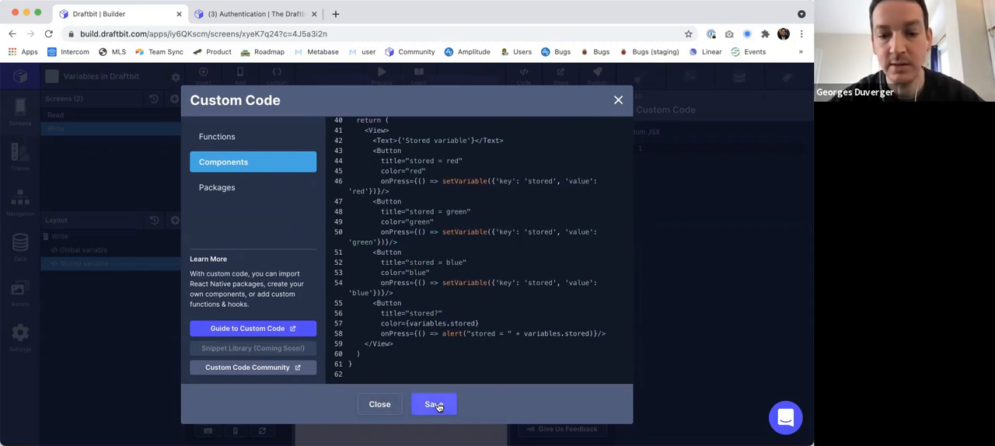
pyautogui.click(432, 404)
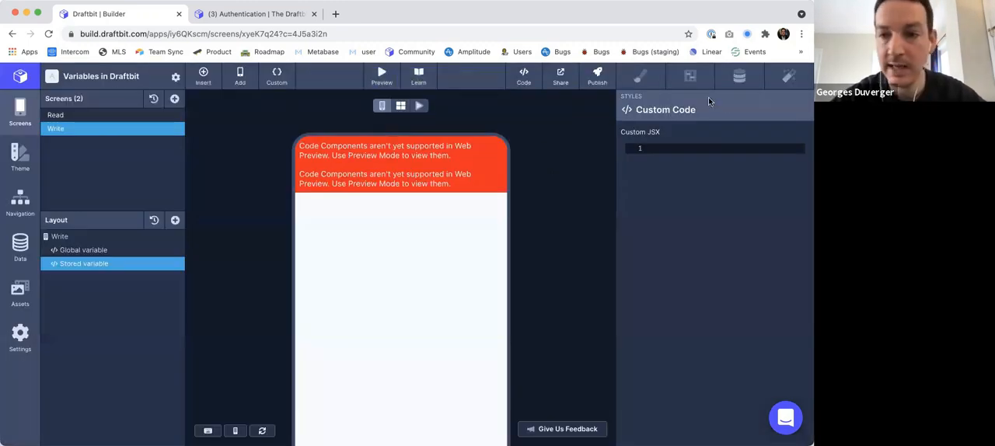
# Render <CustomCode.StoredVariableComponent/> in Custom JSX and check STORED? in the web preview.
pyautogui.write('<Cust')
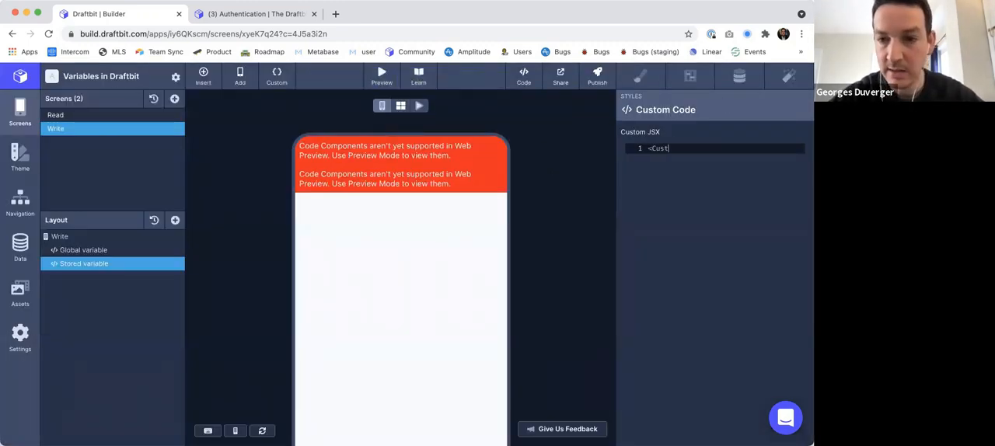
pyautogui.write('CustomCode.StoredVariableComponent/>')
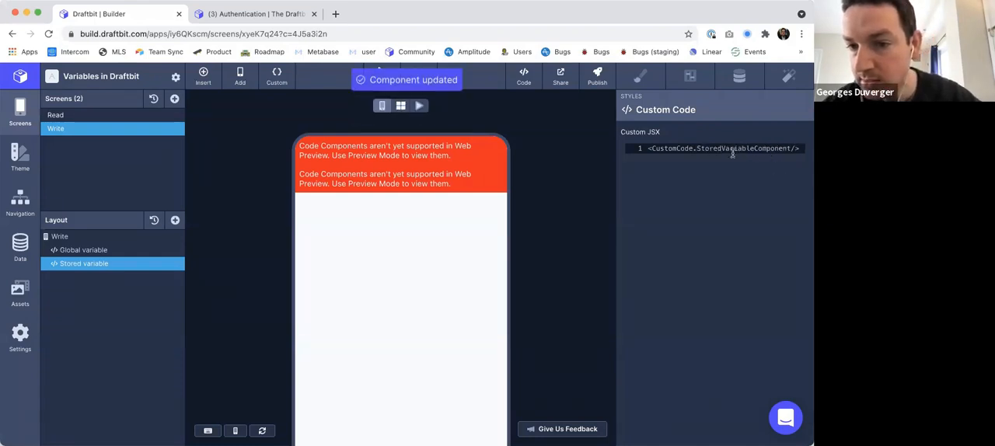
pyautogui.click(382, 76)
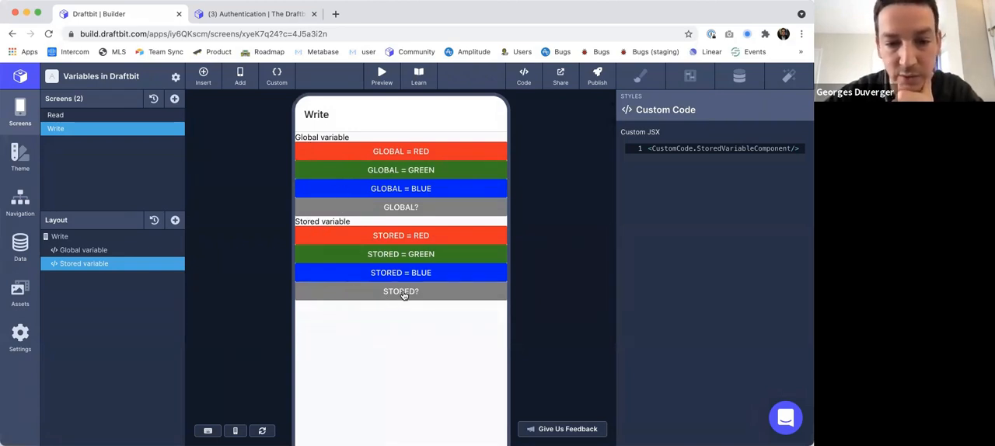
pyautogui.moveTo(424, 244)
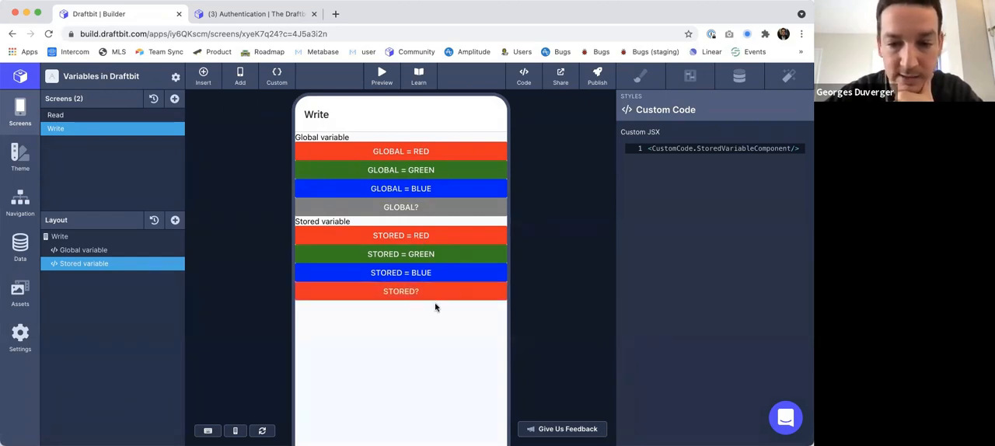
pyautogui.click(401, 254)
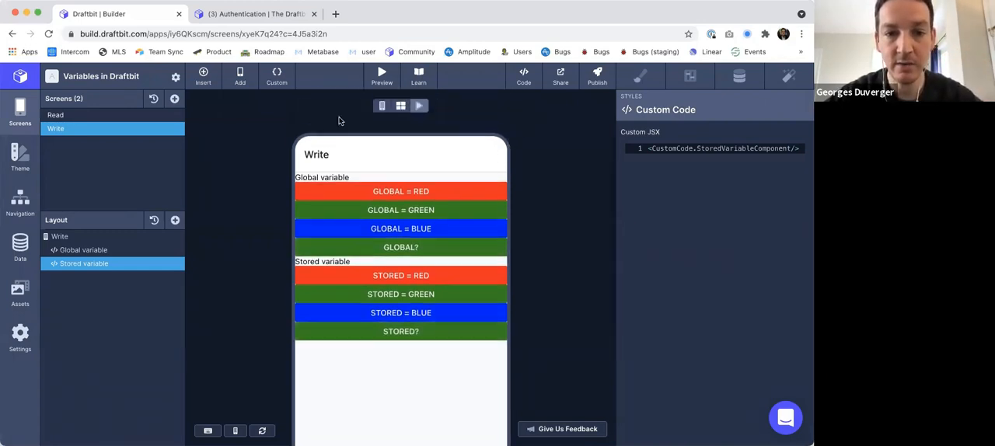
# Reload the preview, confirming GLOBAL? reverts to grey while STORED? stays green.
pyautogui.click(419, 106)
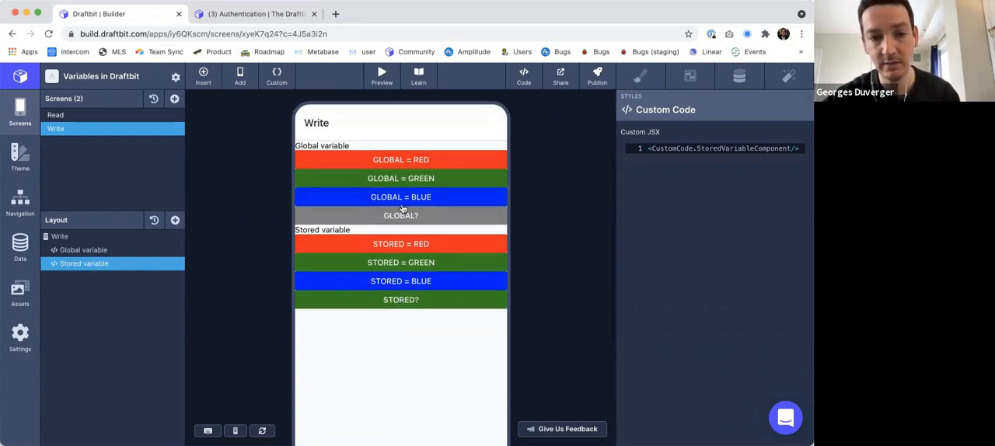
pyautogui.moveTo(396, 291)
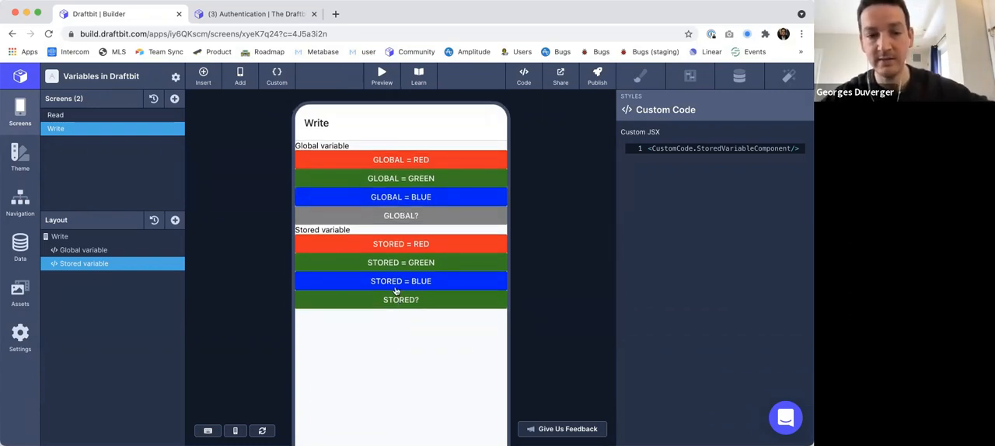
pyautogui.moveTo(413, 332)
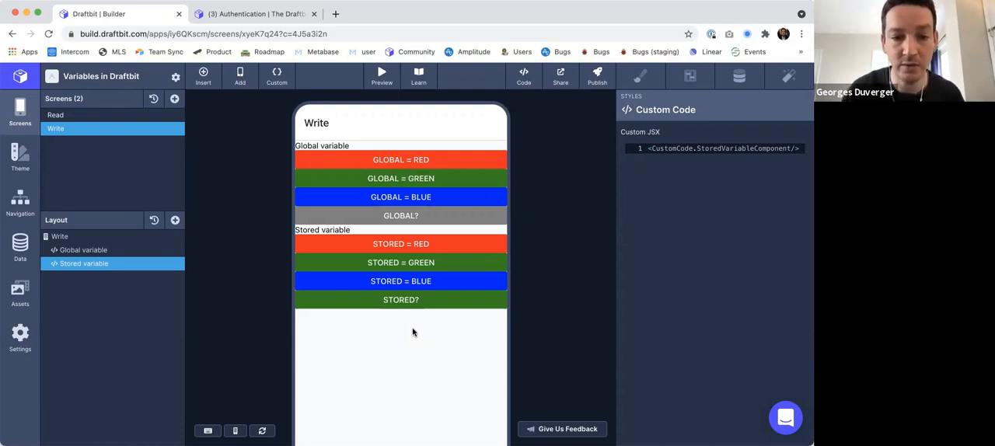
pyautogui.click(382, 75)
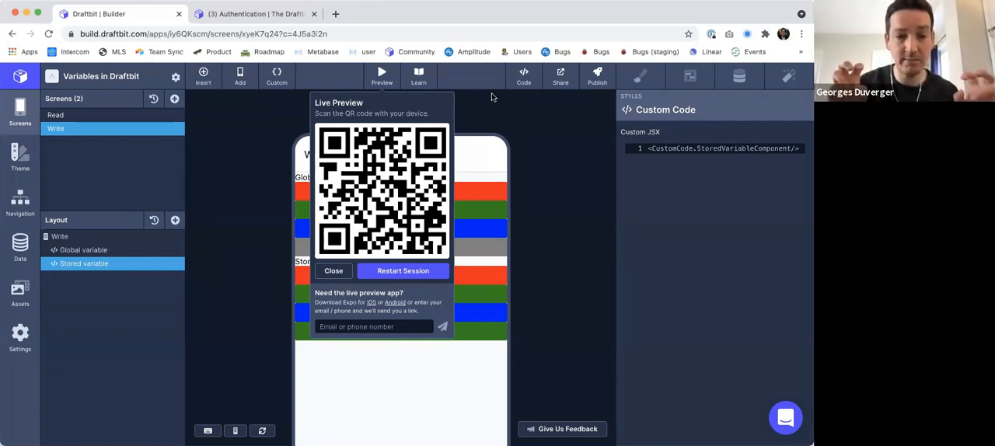
pyautogui.moveTo(252, 121)
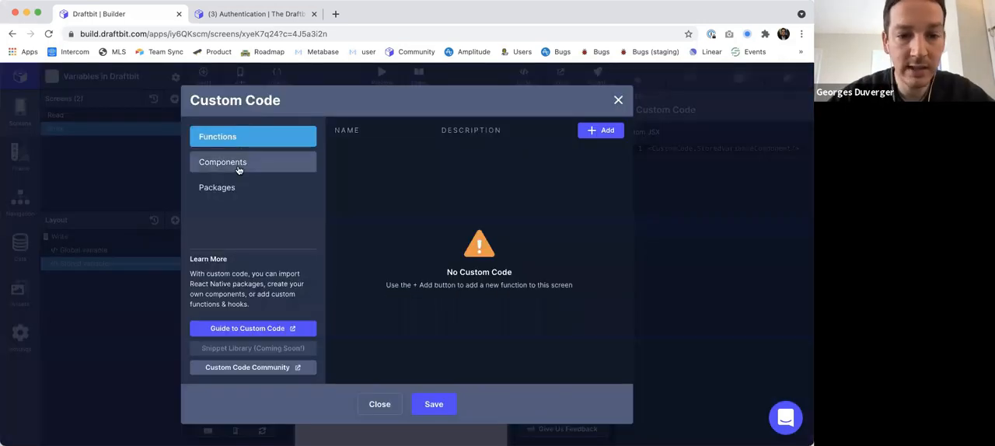
# Scroll through the Global variable component code, then bring up the community authentication guide.
pyautogui.click(223, 162)
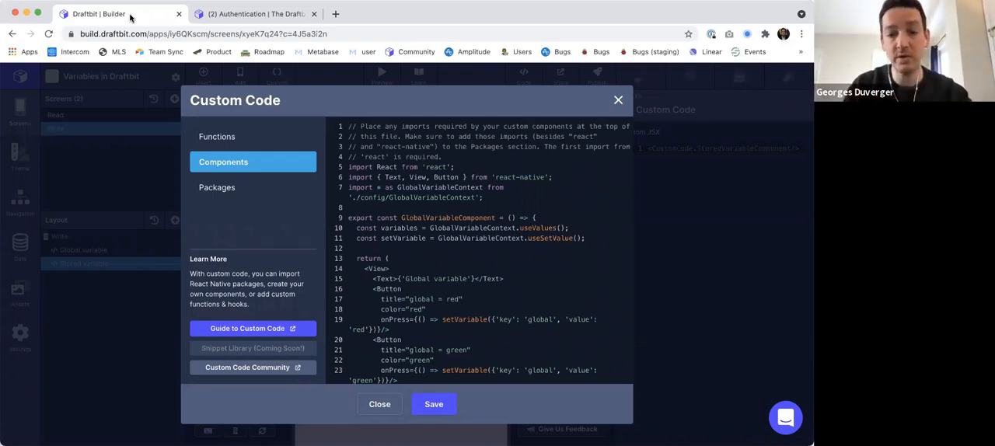
pyautogui.scroll(-3)
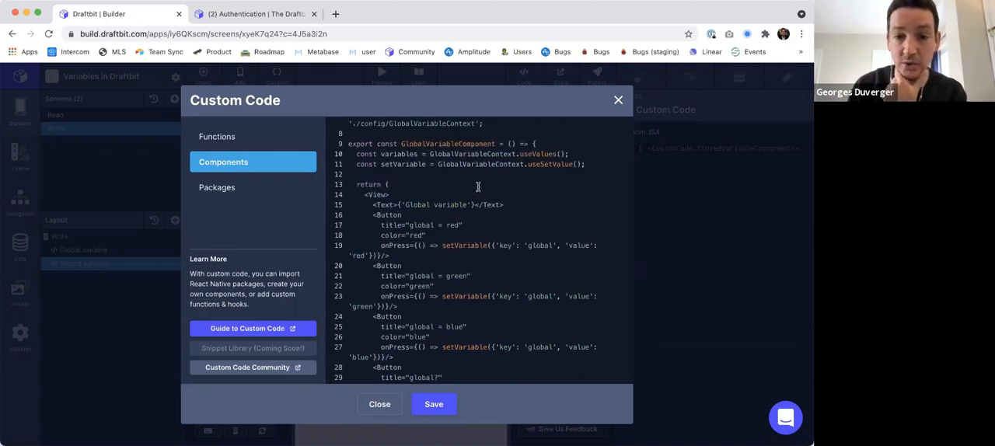
pyautogui.scroll(3)
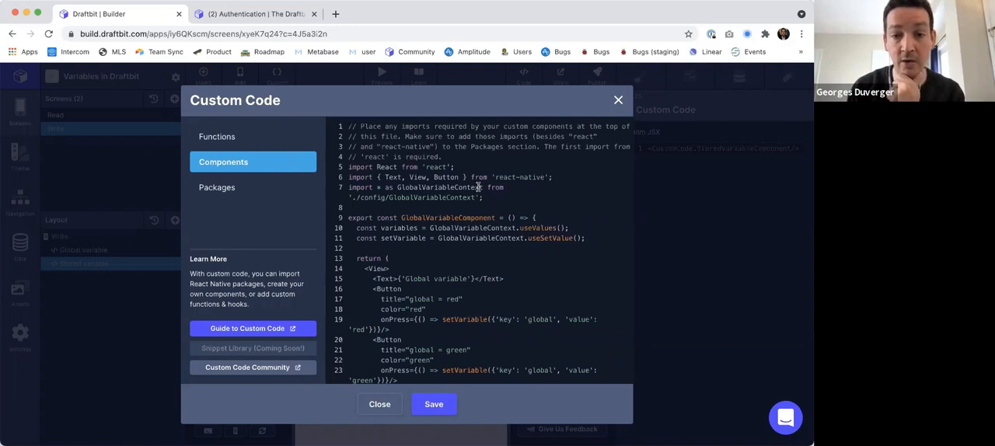
pyautogui.click(256, 14)
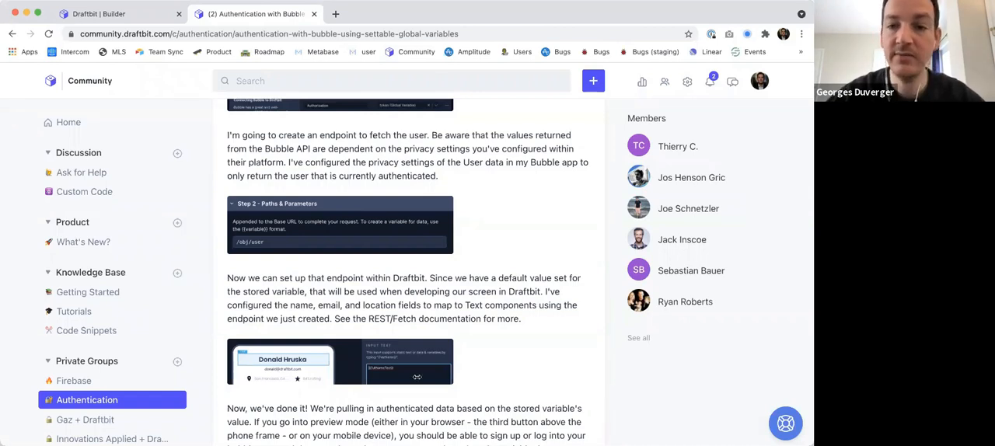
# Scroll the Authentication with Bubble article to its introduction and Create Stored Variable section.
pyautogui.scroll(-3)
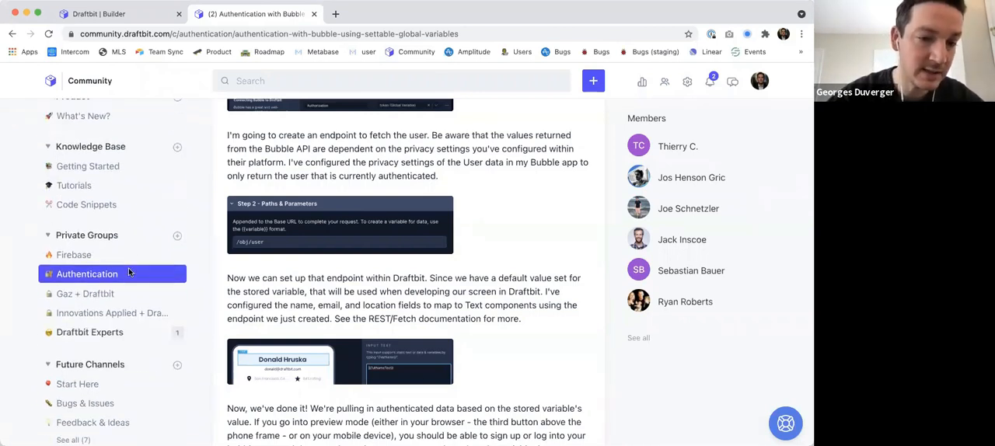
pyautogui.scroll(-3)
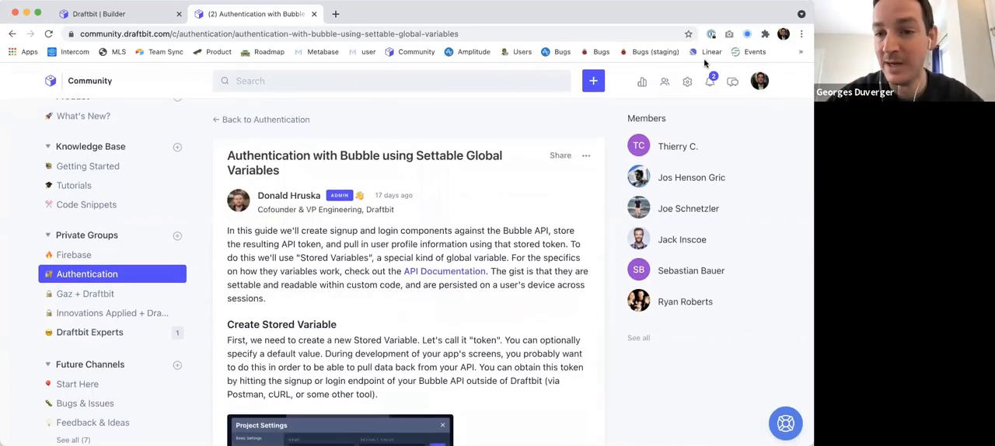
pyautogui.moveTo(491, 188)
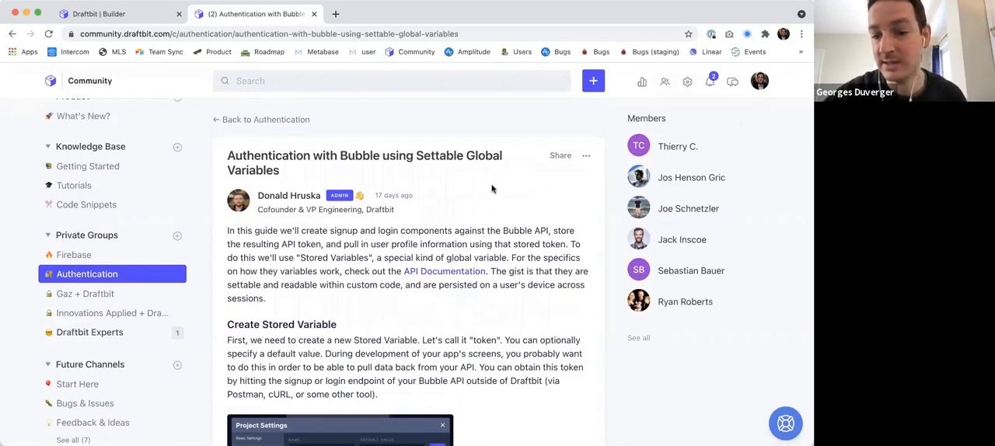
pyautogui.moveTo(556, 433)
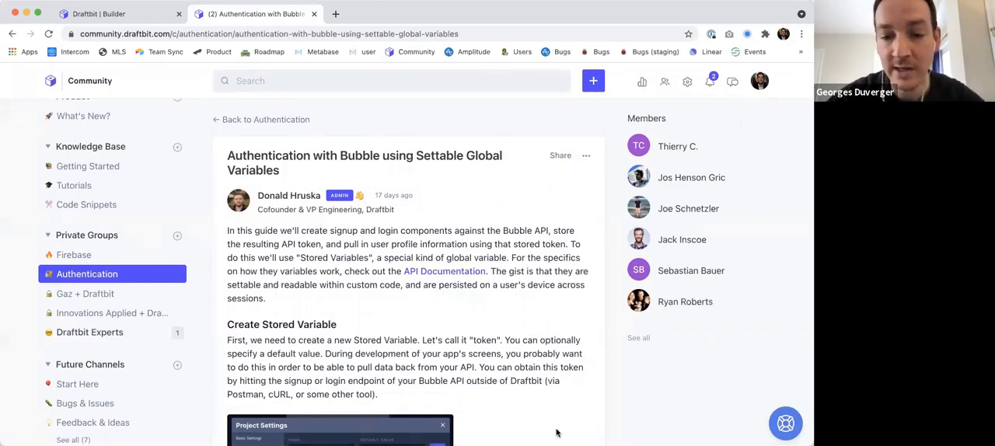
pyautogui.moveTo(461, 395)
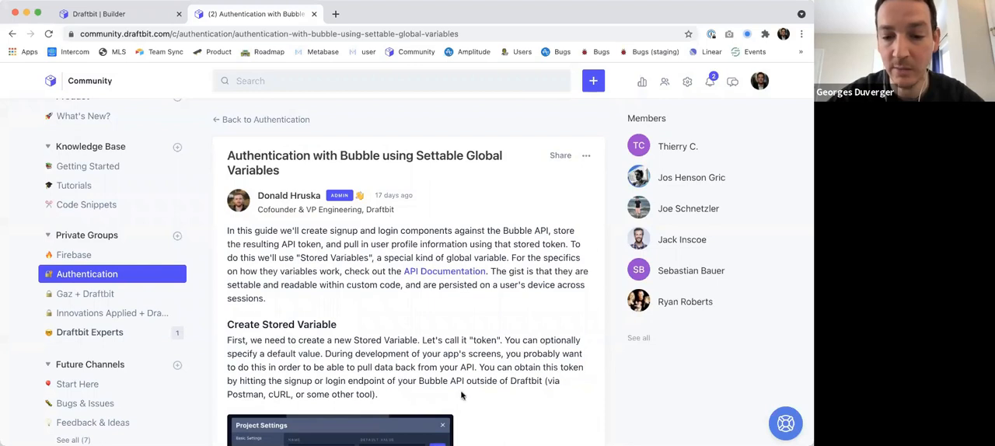